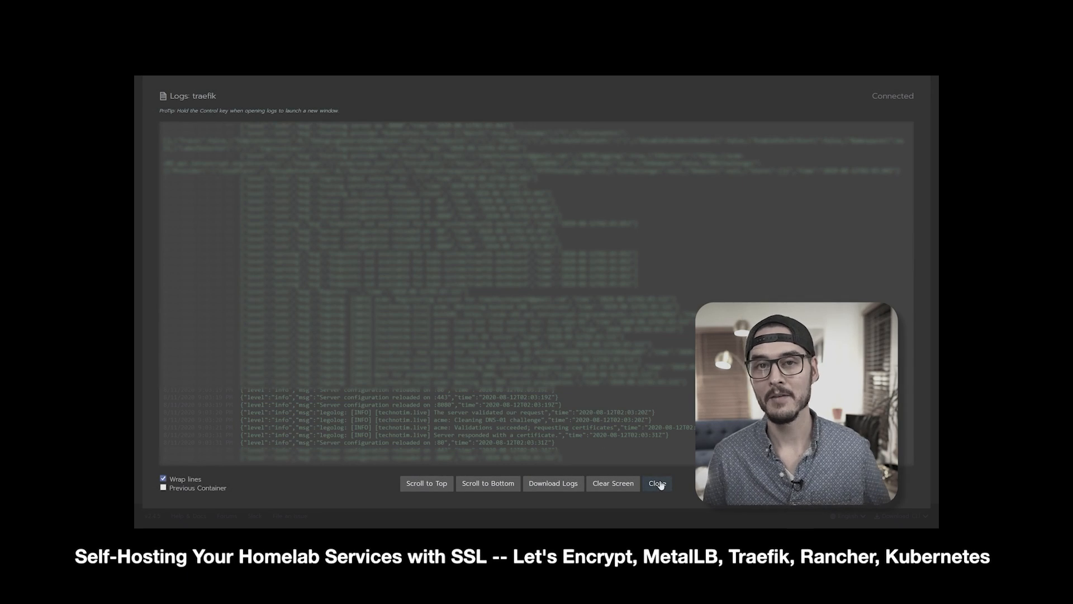
# - Close the traefik log, confirm technotim.live's Let's Encrypt certificate, and show Rancher's cluster list
pyautogui.click(655, 482)
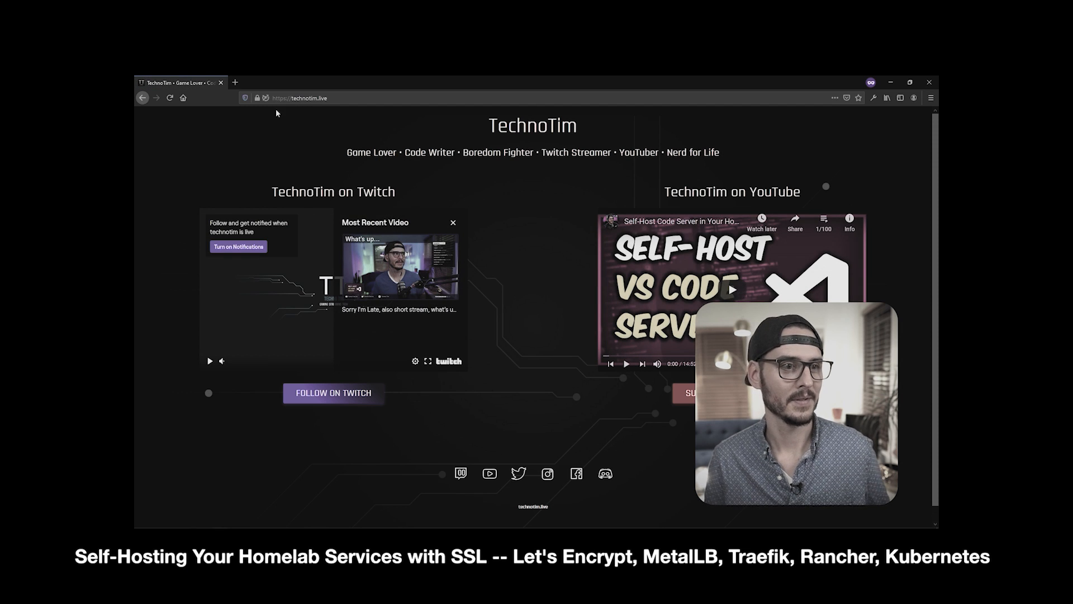
pyautogui.click(256, 98)
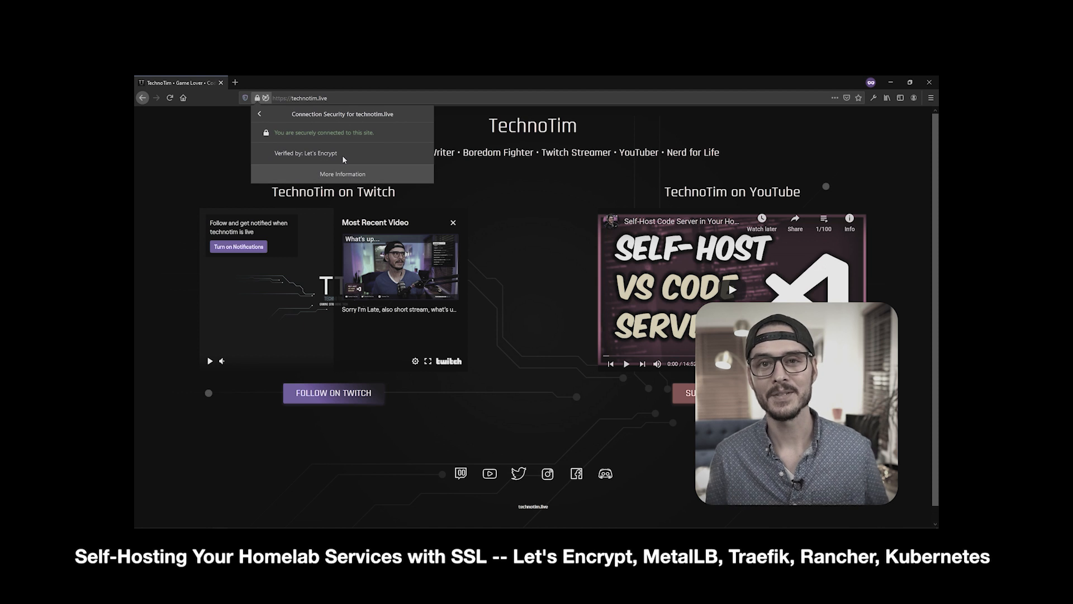
pyautogui.click(342, 173)
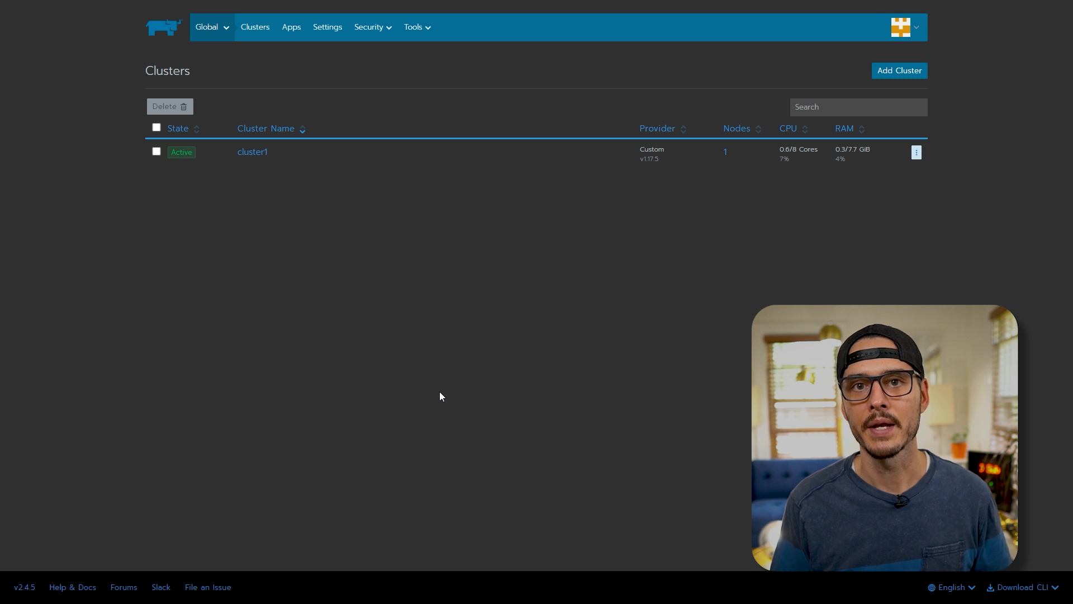
# - Navigate from the System project's apps via Global to cluster1's Default project workloads
pyautogui.click(252, 152)
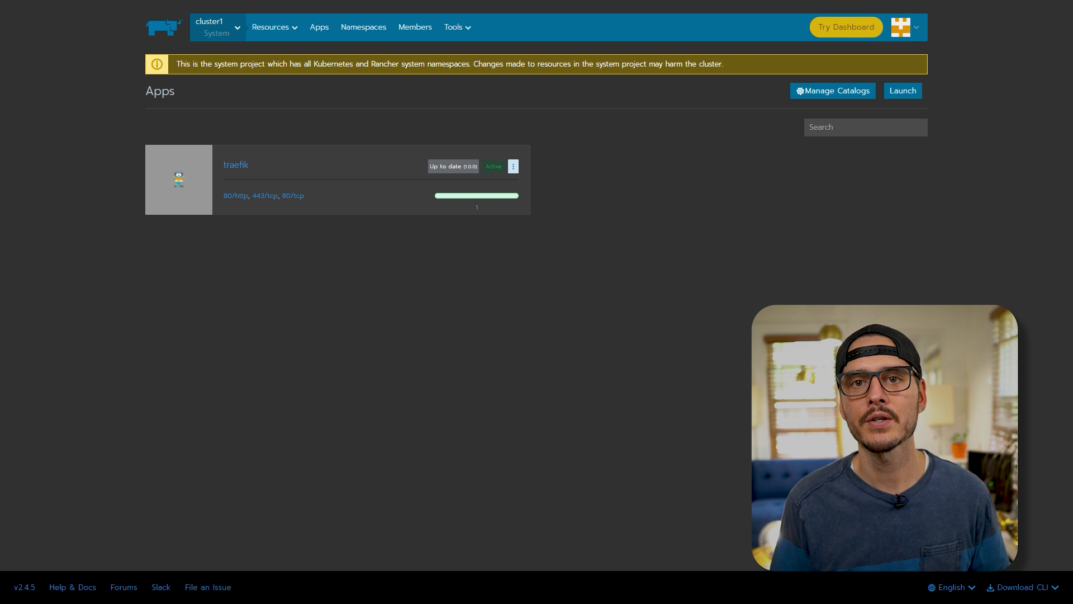
pyautogui.click(217, 26)
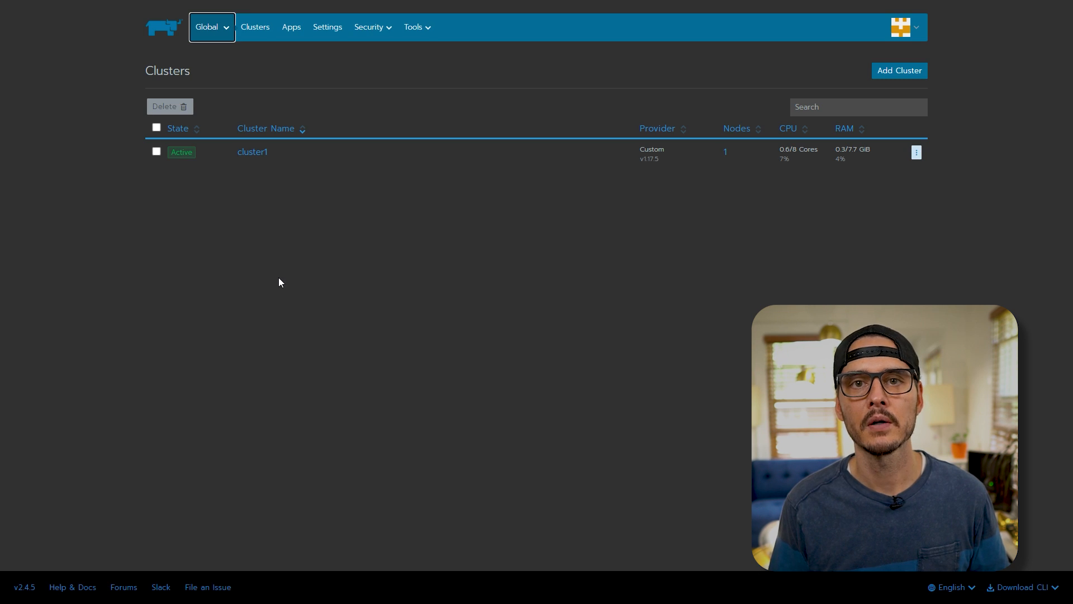
pyautogui.click(211, 27)
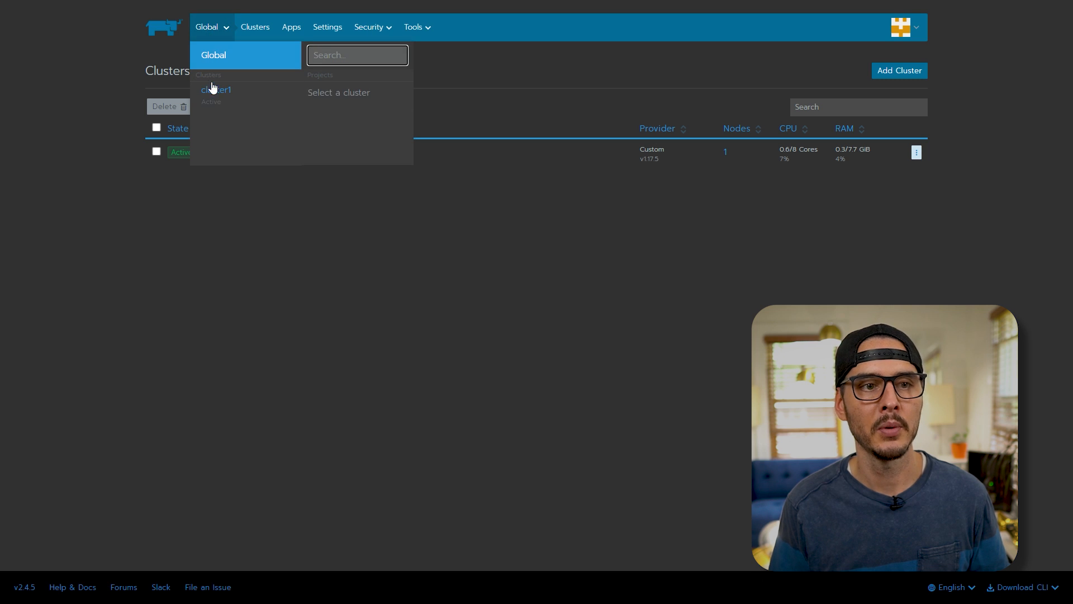
pyautogui.click(216, 89)
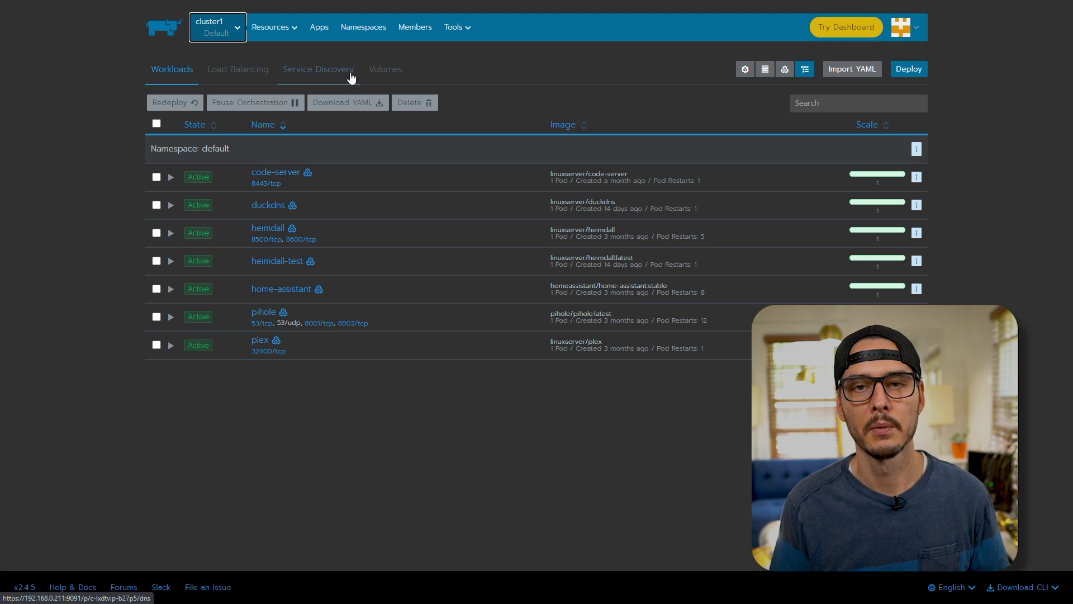
# - Fill in a rancher-ui DNS record targeting 192.168.0.211, headless, with port 9091
pyautogui.click(317, 69)
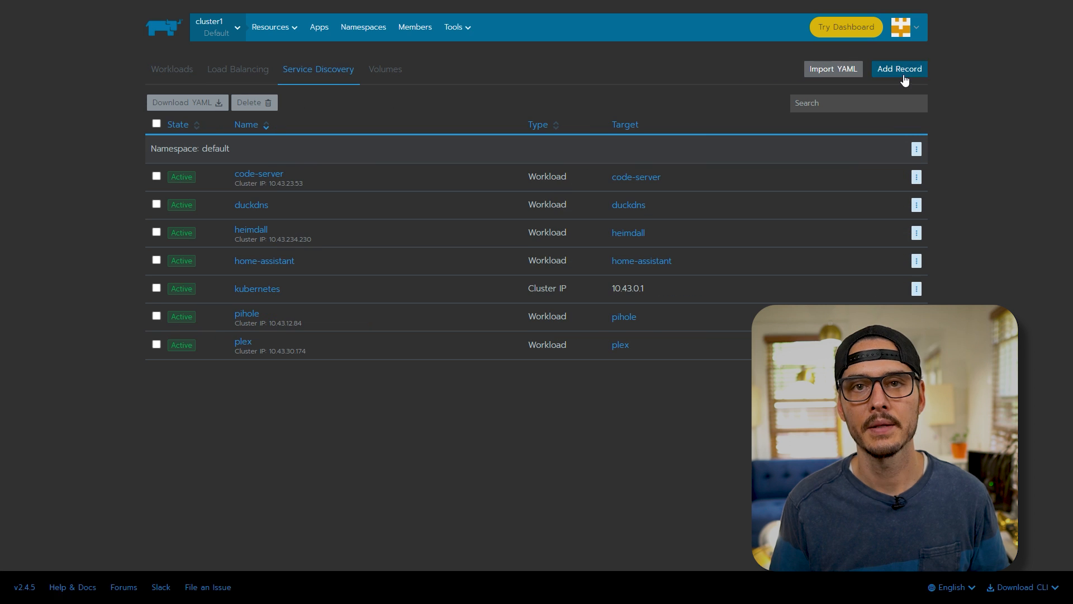
pyautogui.click(899, 68)
pyautogui.write('rancher-ui')
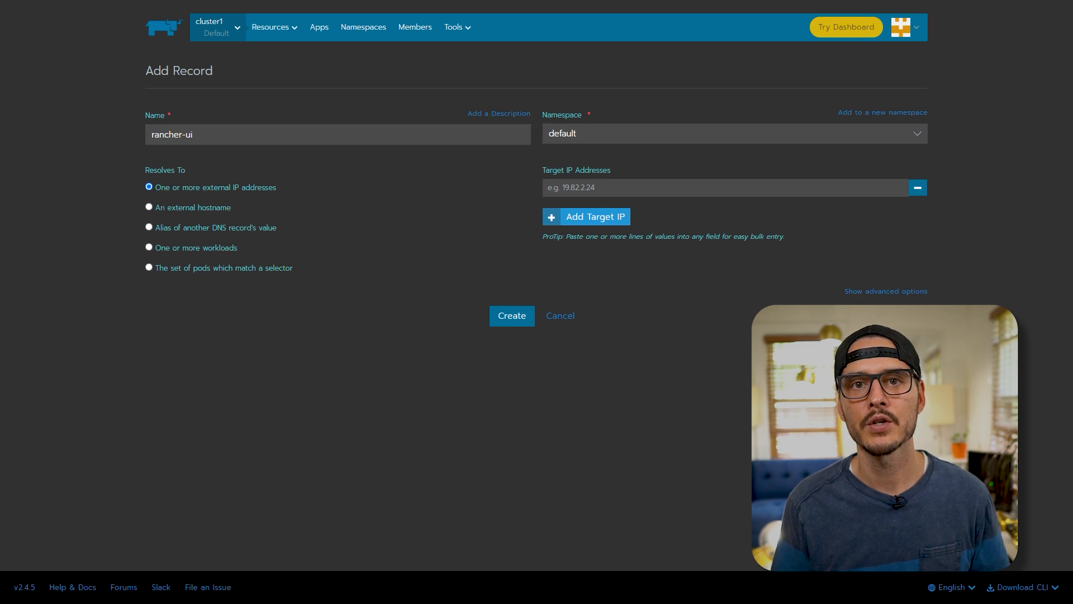
pyautogui.write('192.168.0.211')
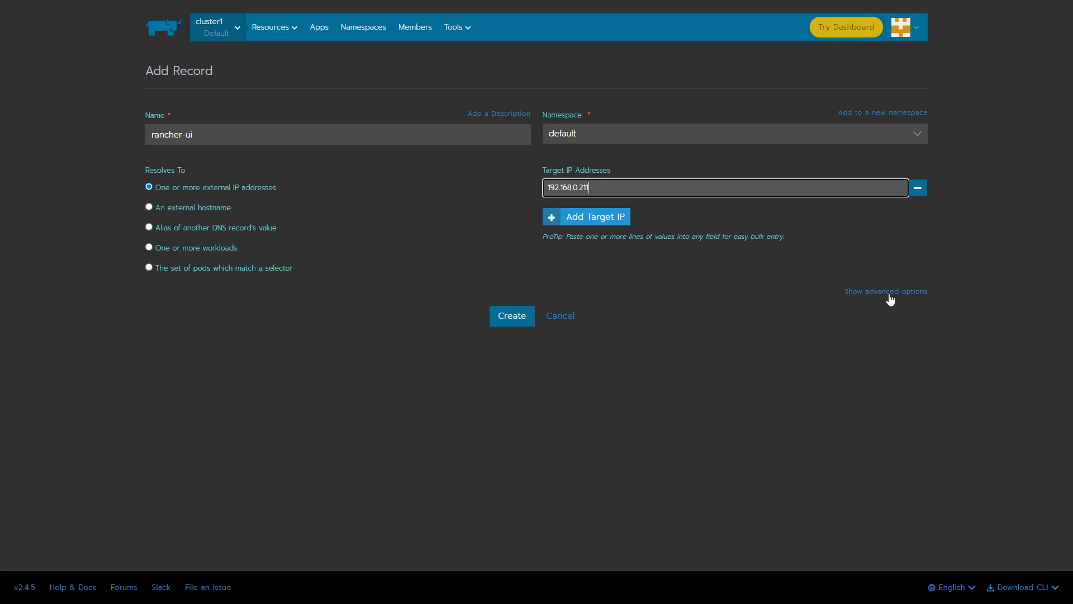
pyautogui.click(885, 291)
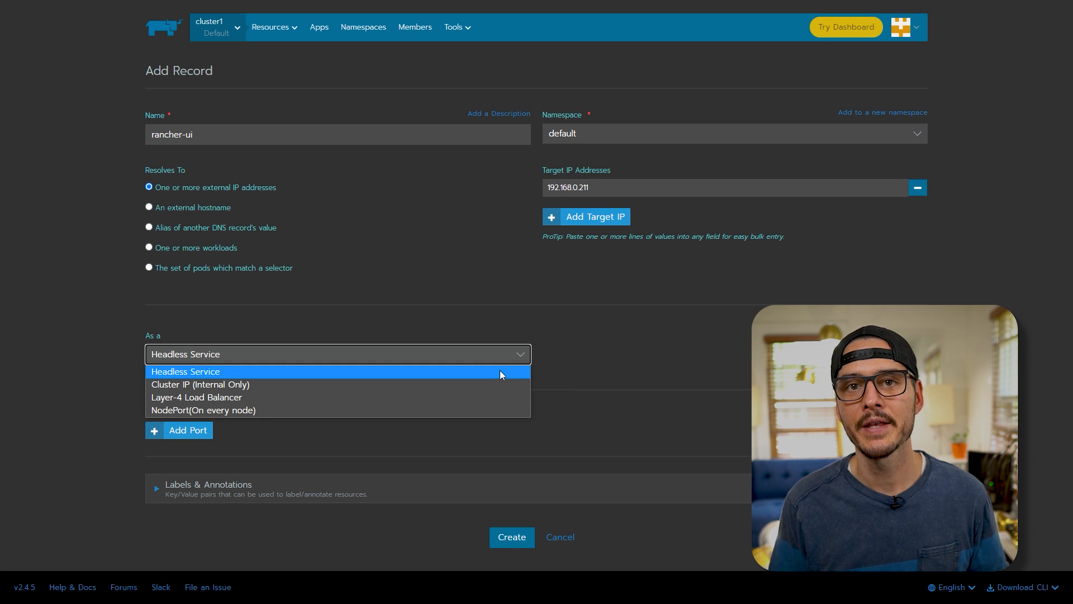
pyautogui.click(185, 371)
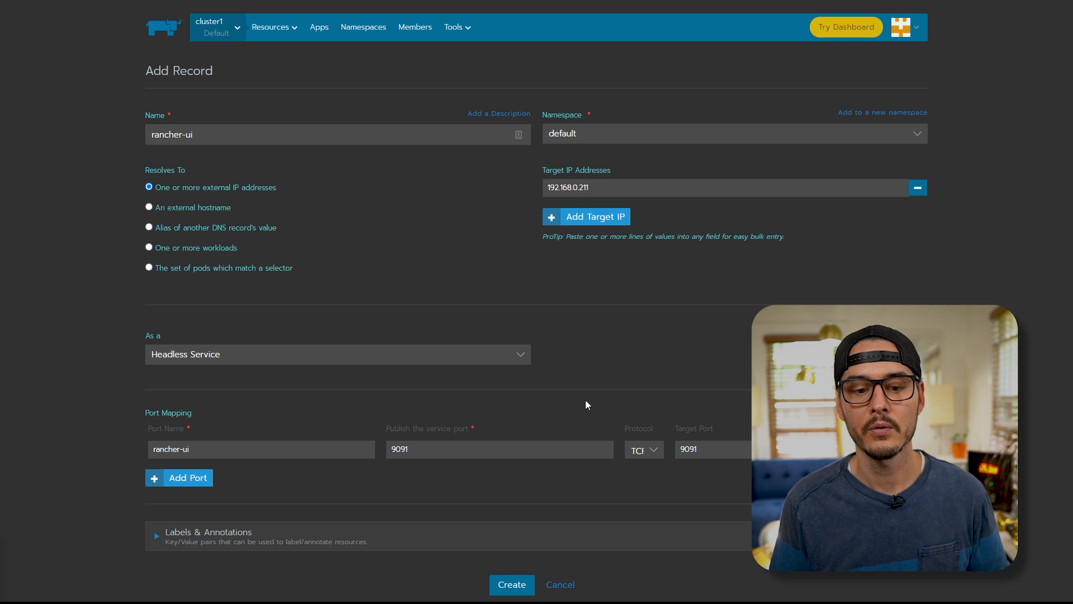
# - Create the rancher-ui DNS record, then bring up digwebinterface.com for a DNS lookup
pyautogui.click(511, 584)
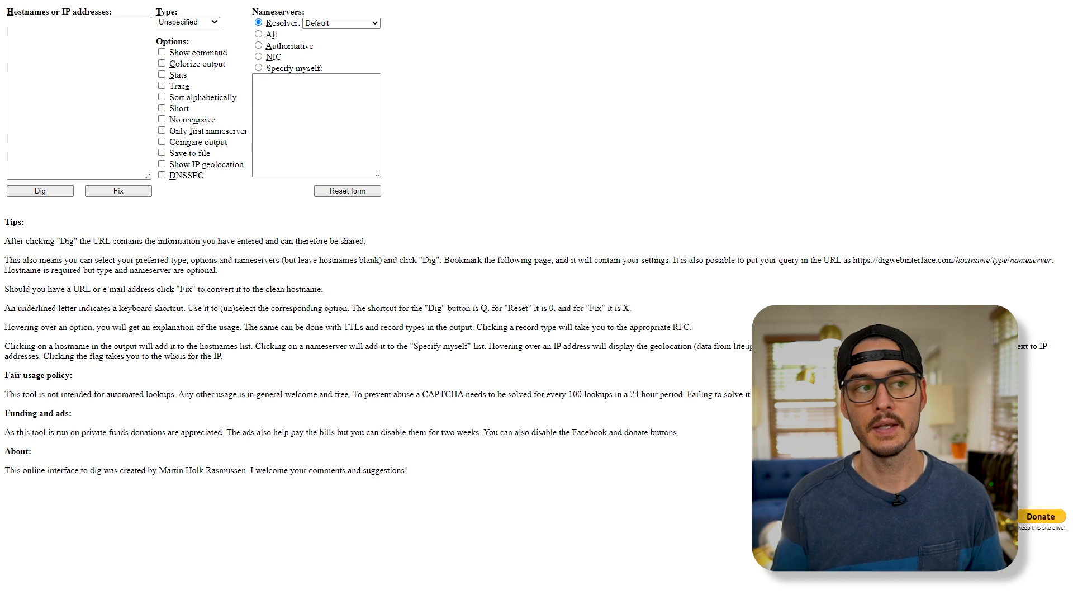
pyautogui.click(39, 190)
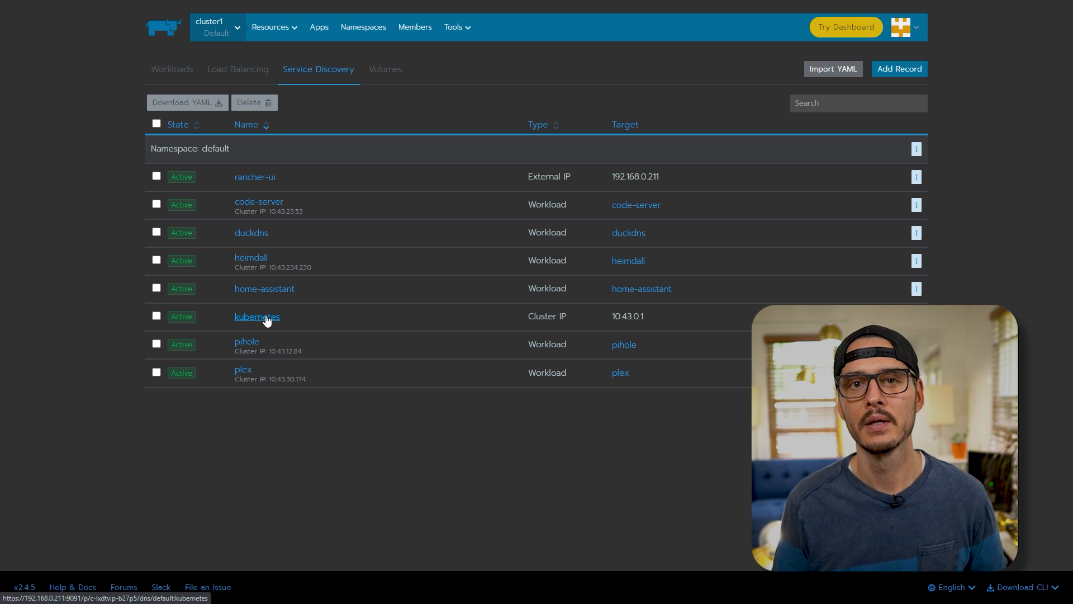
pyautogui.moveTo(190, 91)
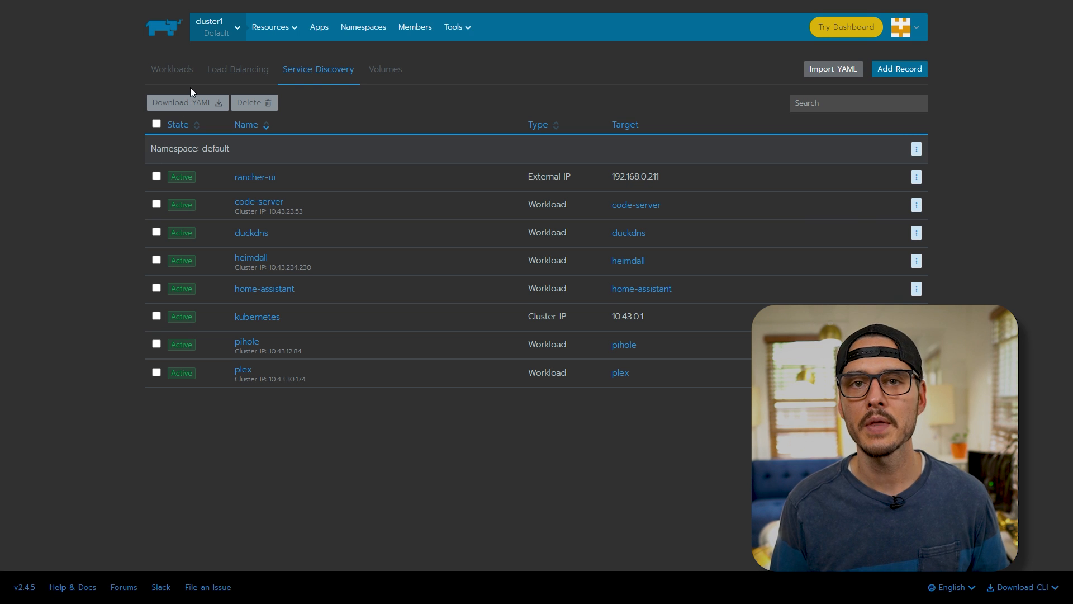
# - Switch to the Global view and list users, showing only the local Default Admin
pyautogui.click(215, 27)
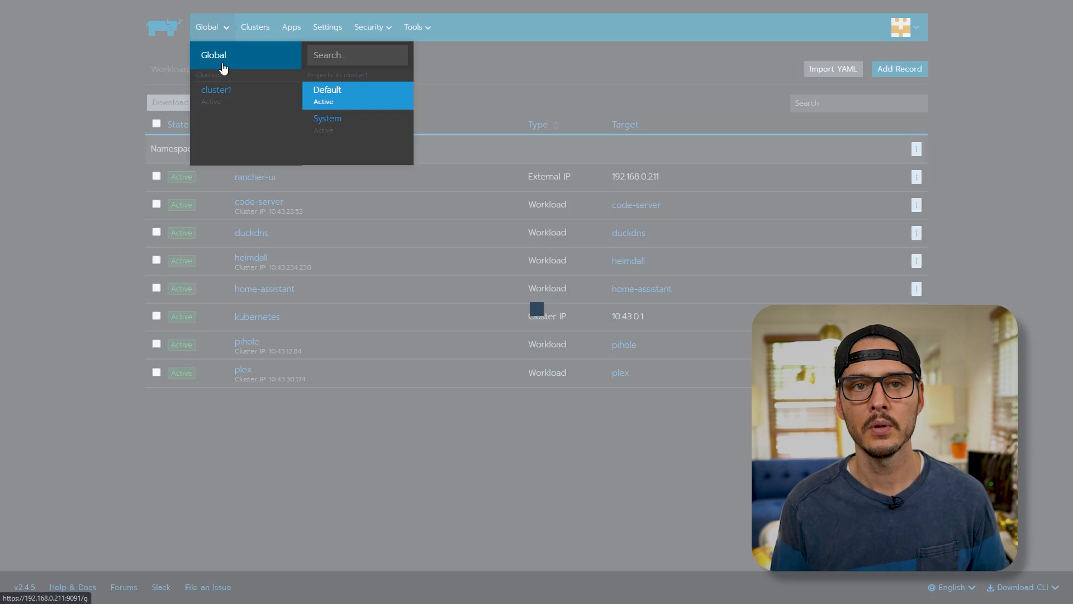
pyautogui.click(369, 26)
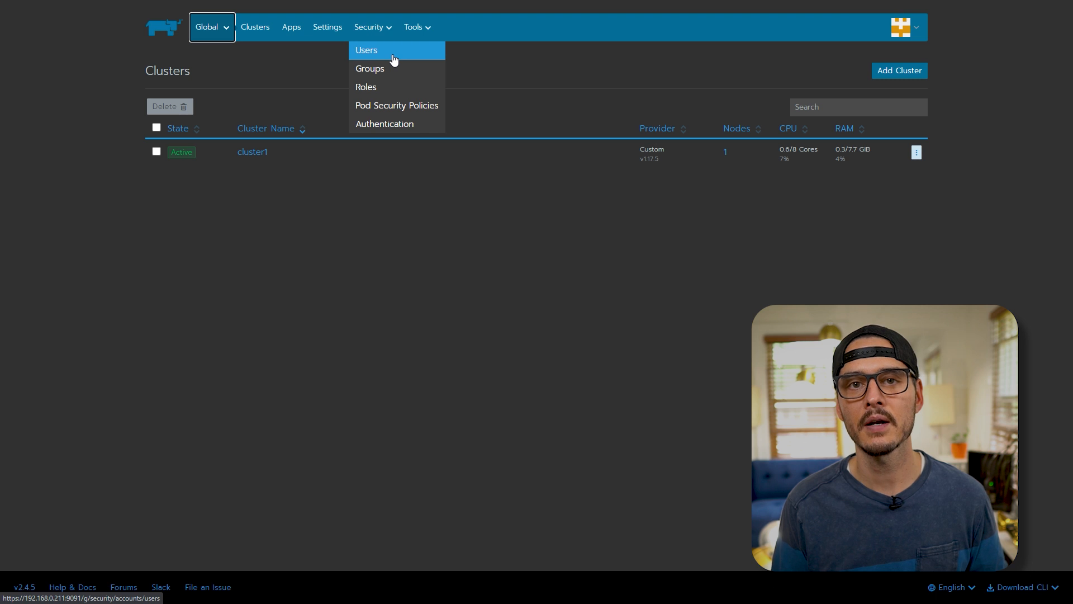
pyautogui.click(367, 50)
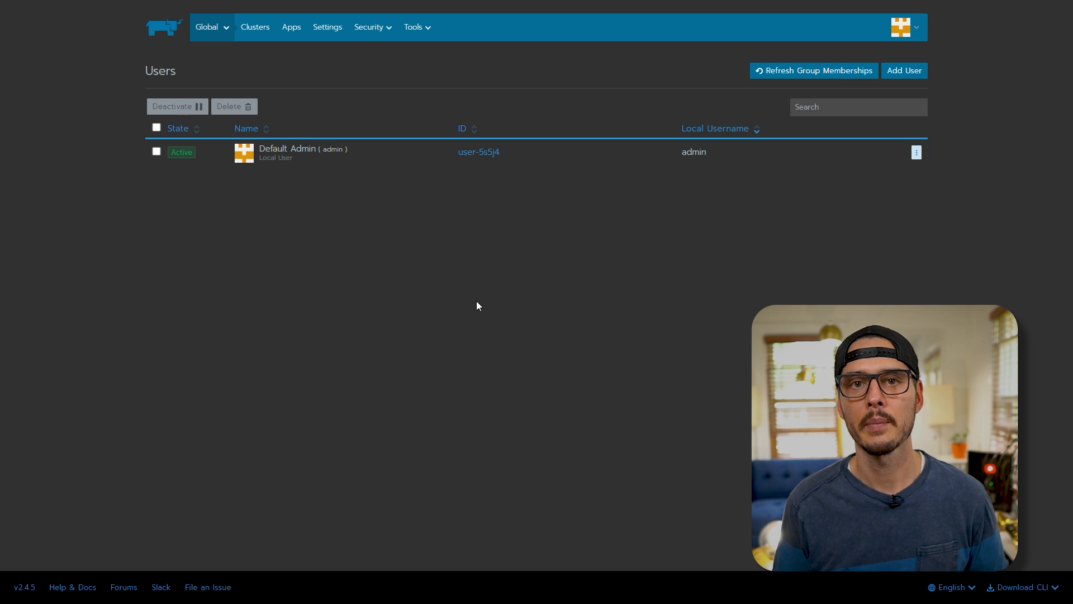
pyautogui.moveTo(904, 70)
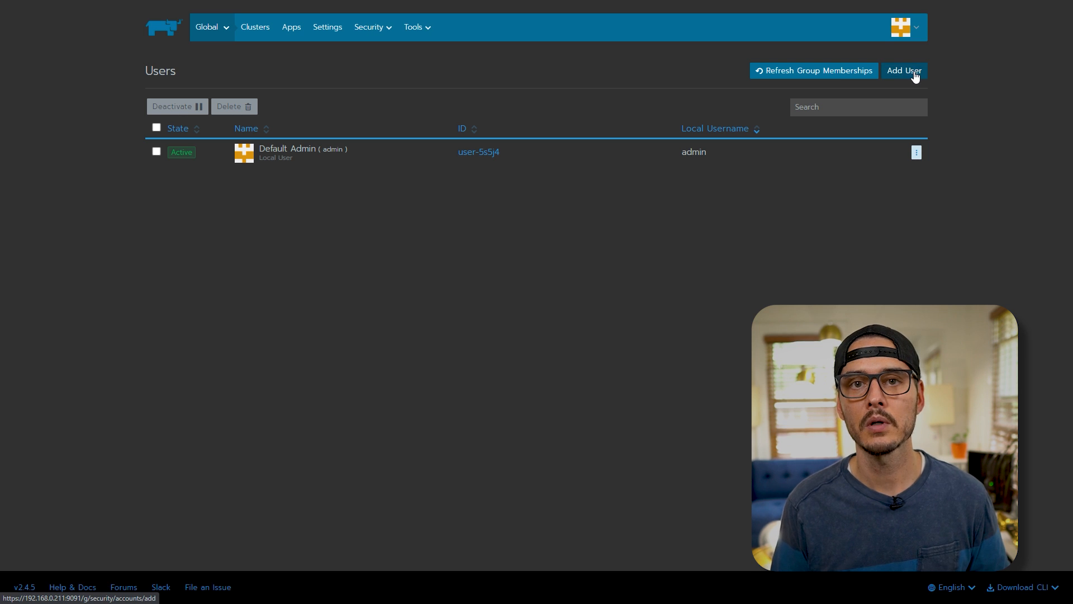
# - Create local user superadmin with password and display name 'super admin'
pyautogui.click(903, 70)
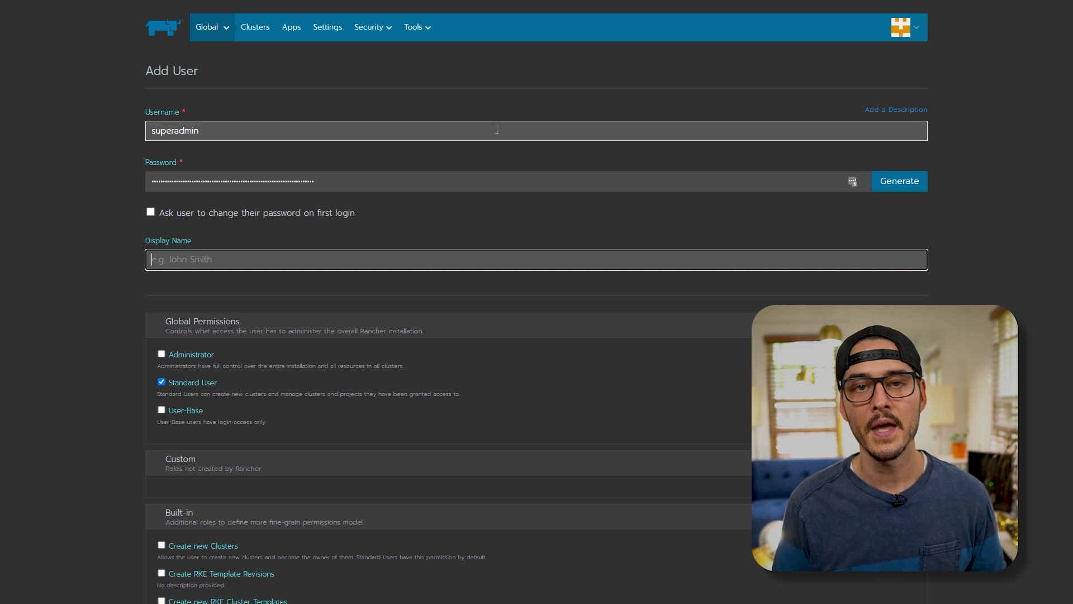
pyautogui.write('super admin')
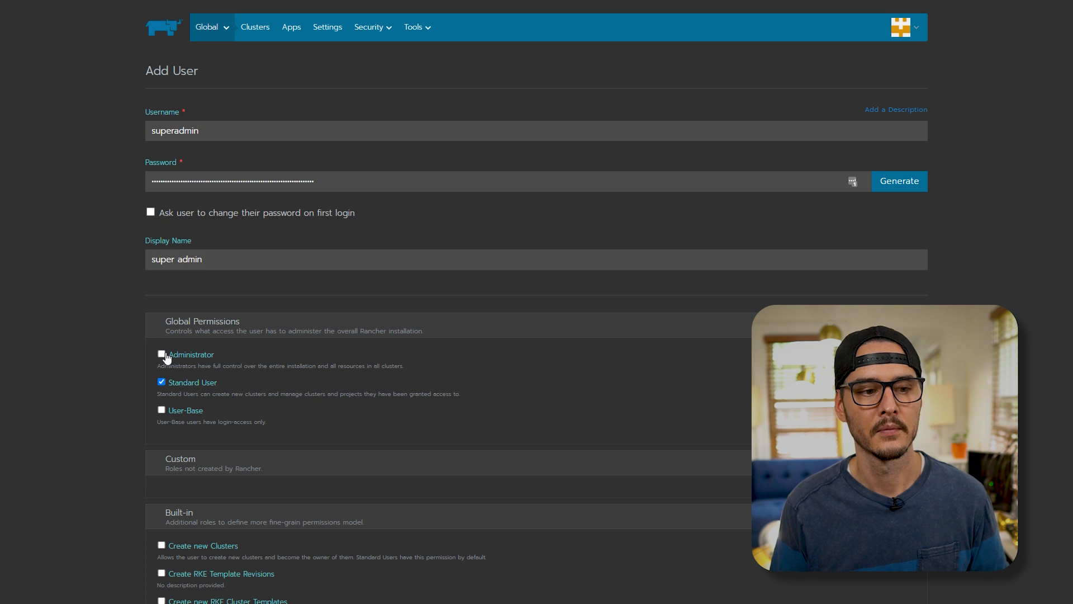
pyautogui.scroll(-3)
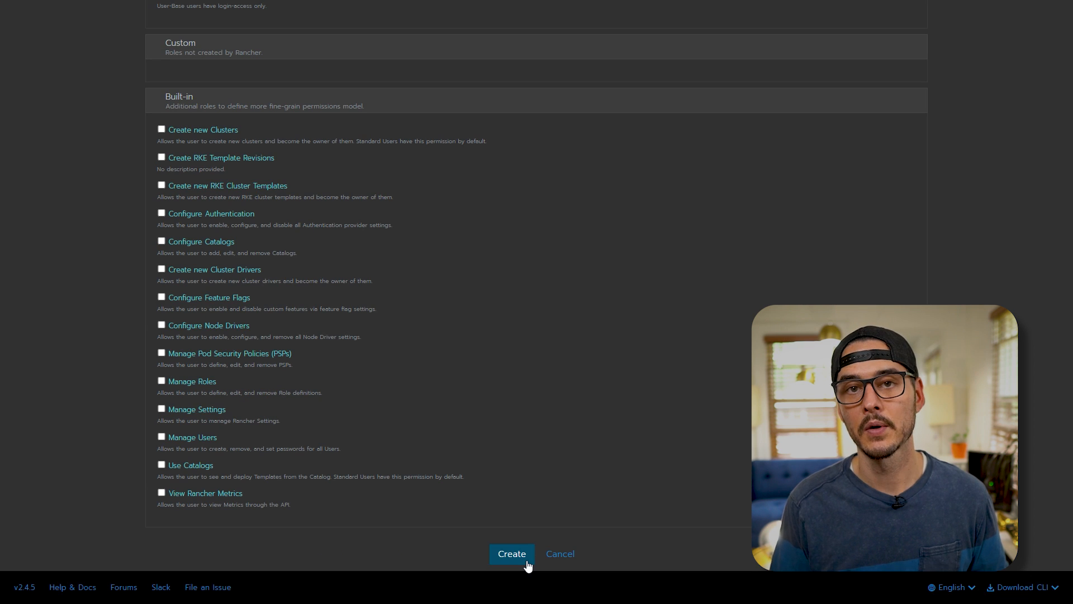
pyautogui.click(511, 553)
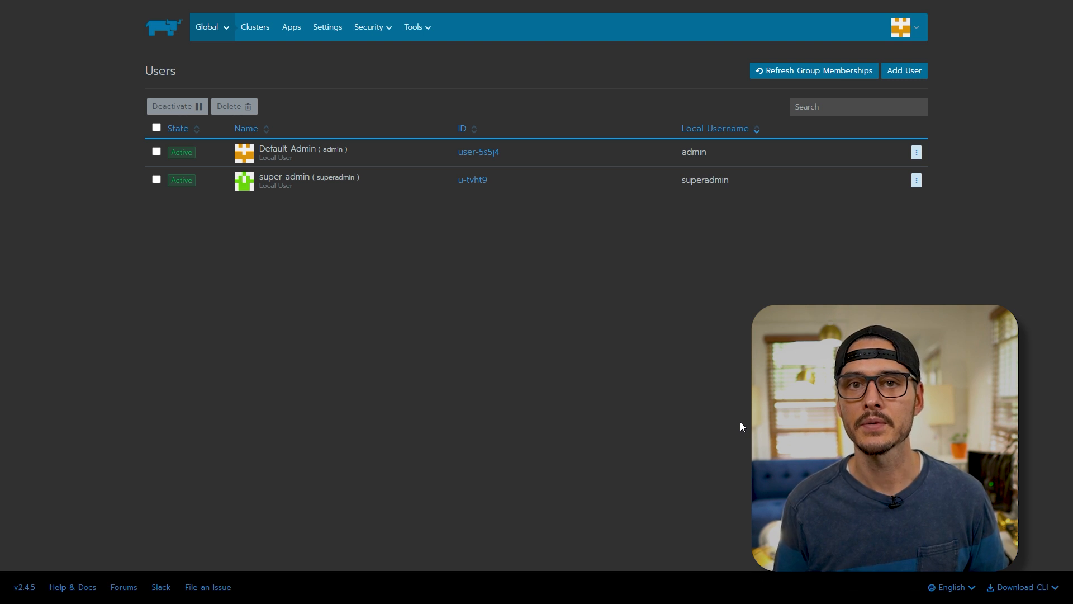
# - Log out, log back in as superadmin, and delete the Default Admin user
pyautogui.click(156, 149)
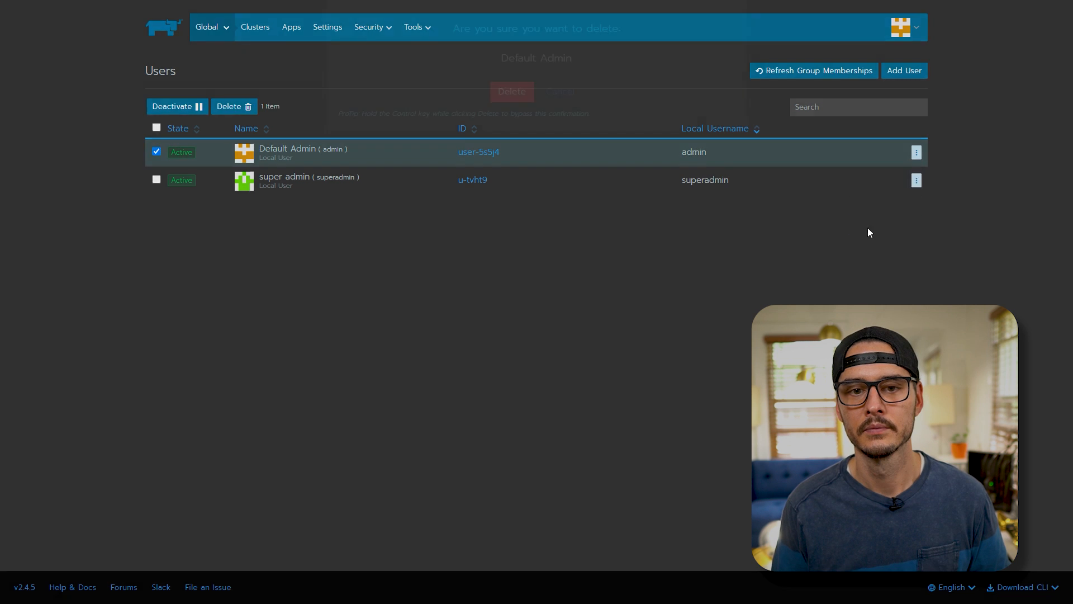
pyautogui.click(511, 92)
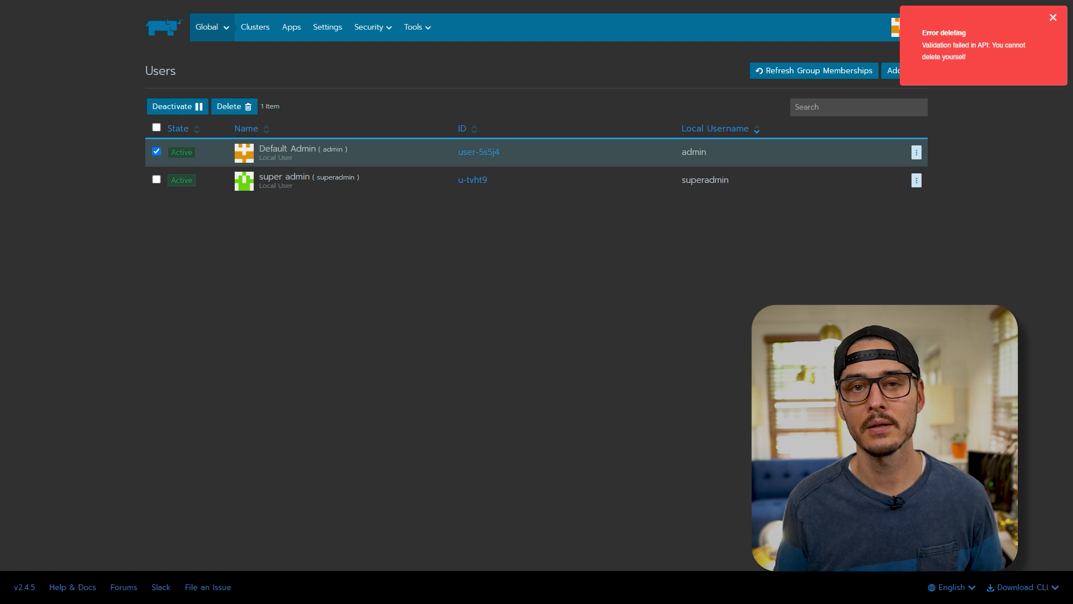
pyautogui.click(905, 26)
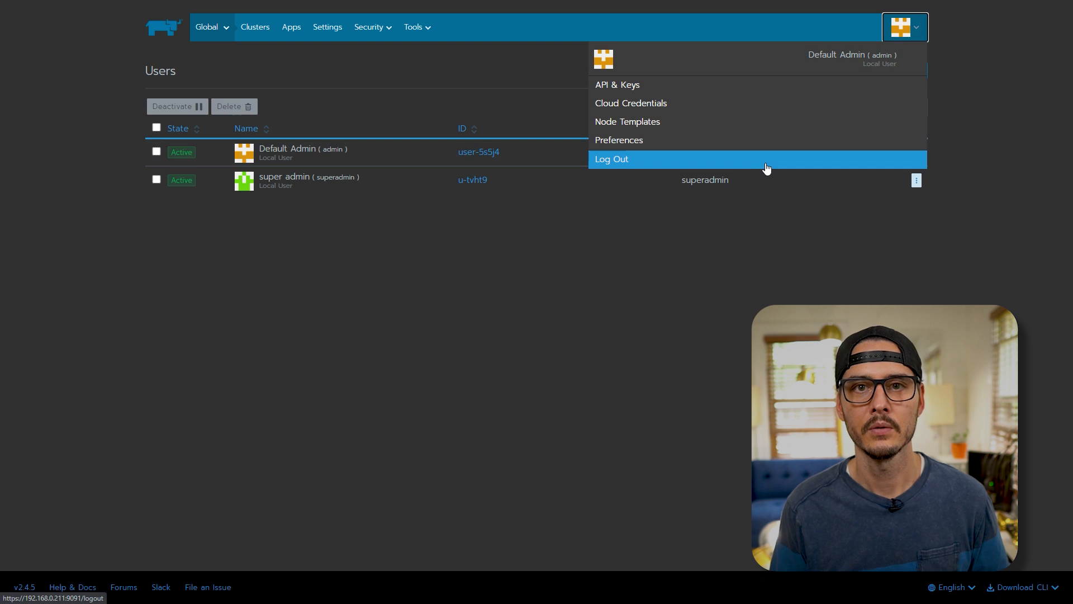
pyautogui.click(611, 158)
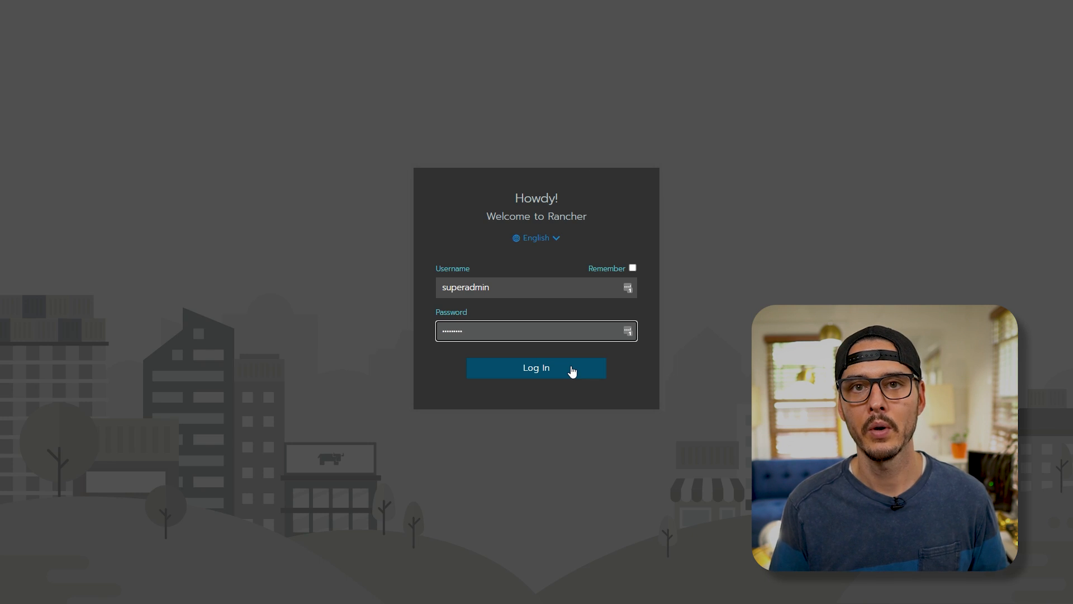
pyautogui.click(536, 368)
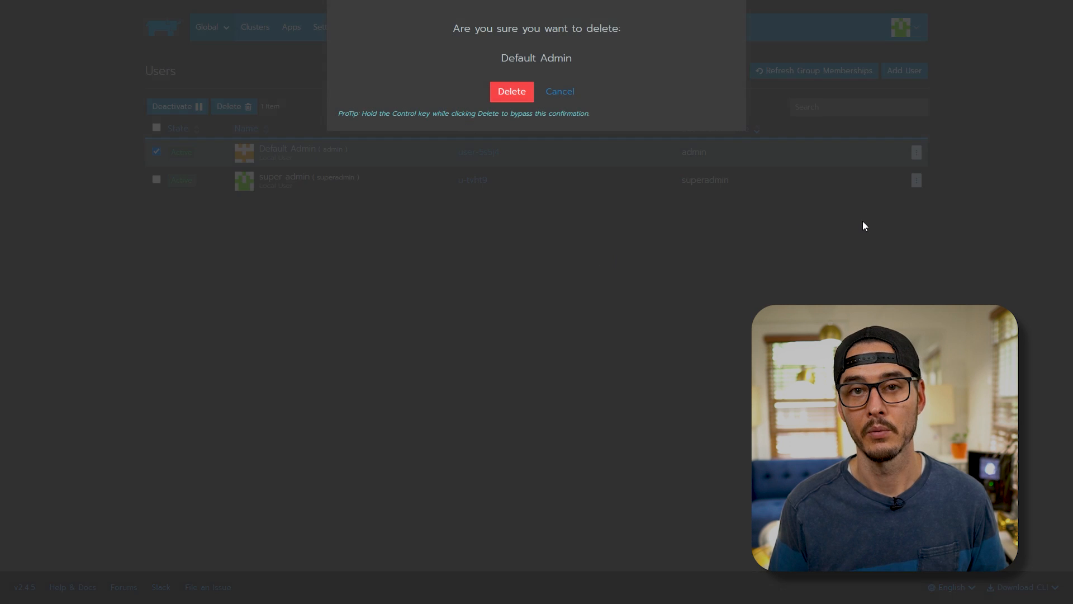
pyautogui.click(510, 91)
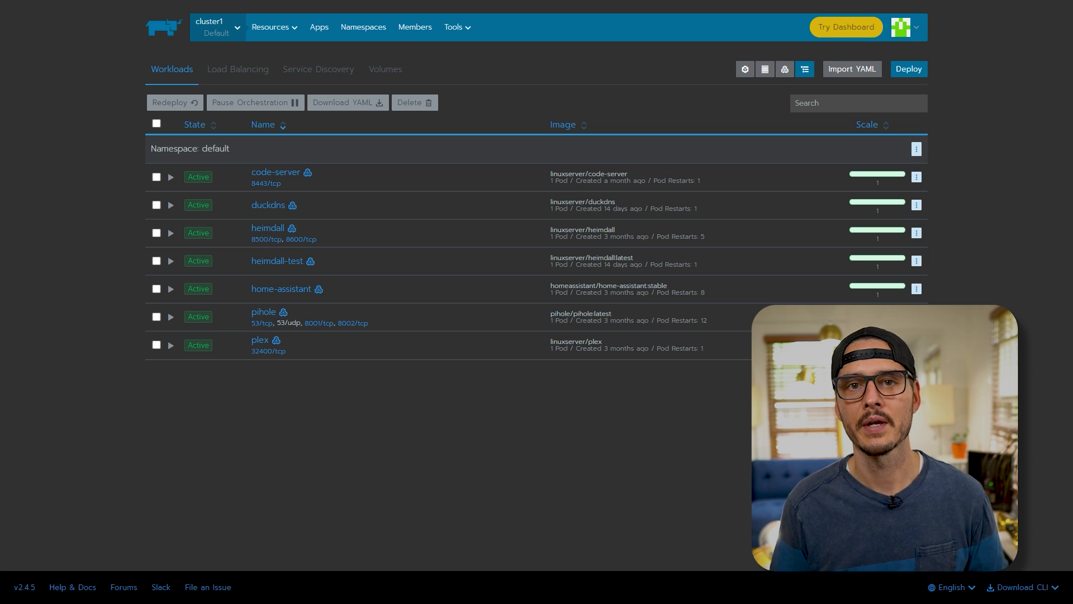
pyautogui.moveTo(498, 508)
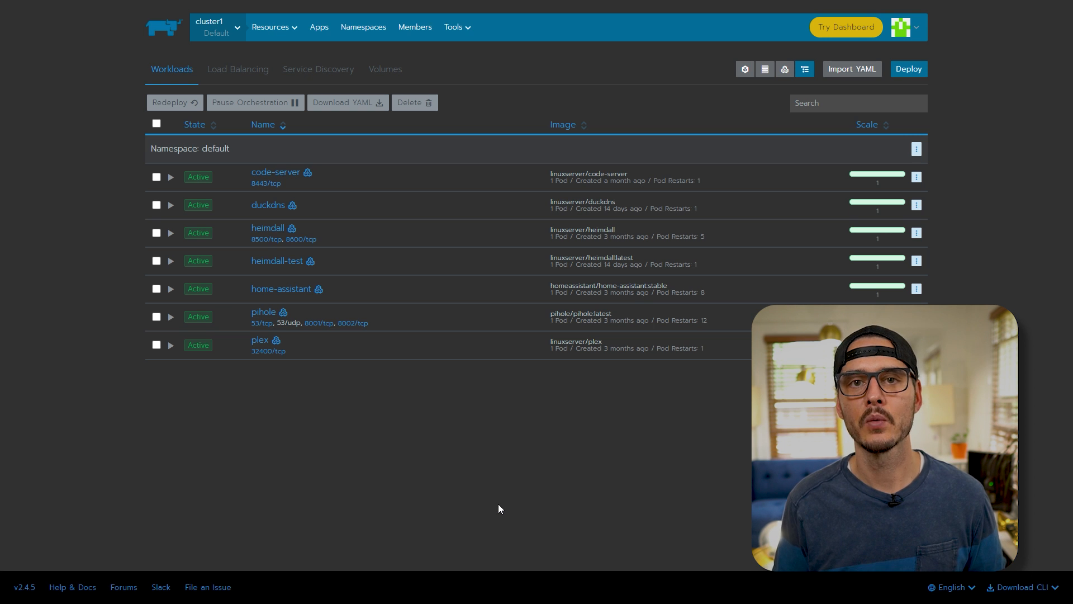
# - Upgrade the System project's traefik app with 'insecureSkipVerify: true' added under ssl
pyautogui.click(216, 27)
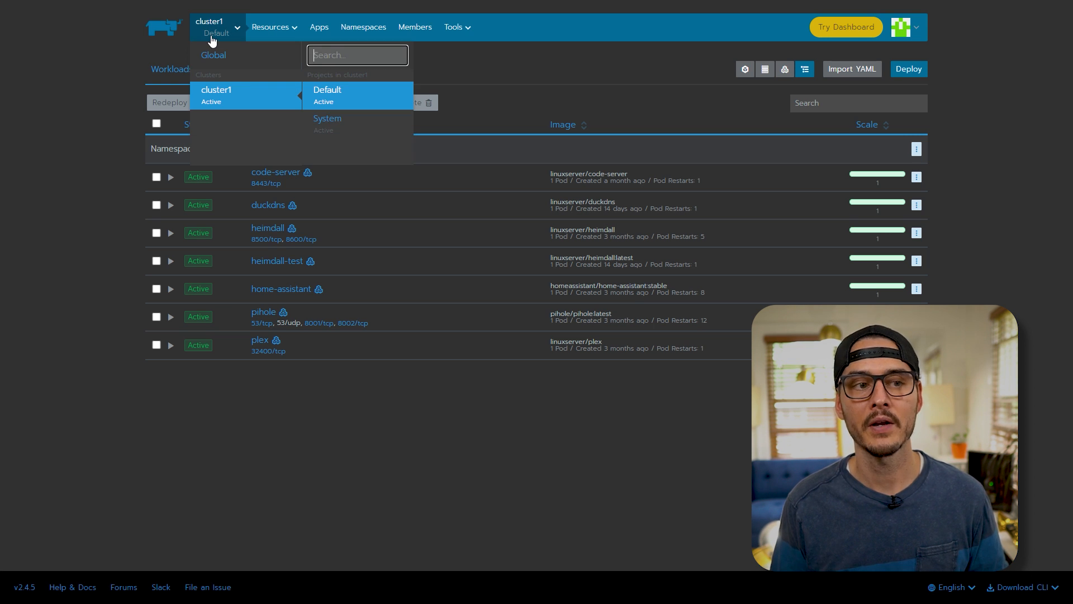
pyautogui.moveTo(354, 123)
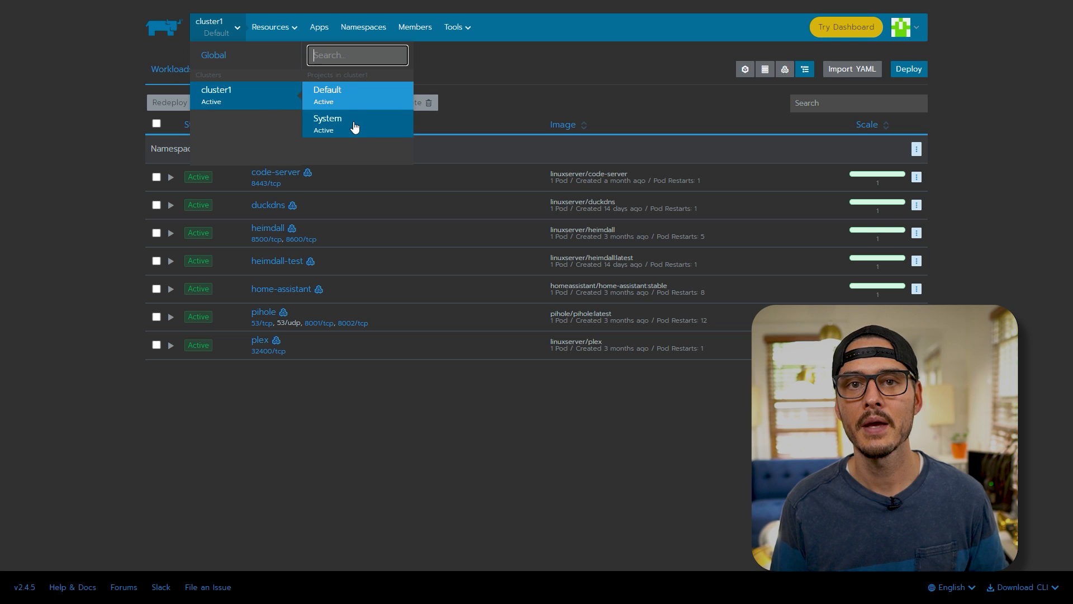
pyautogui.click(327, 123)
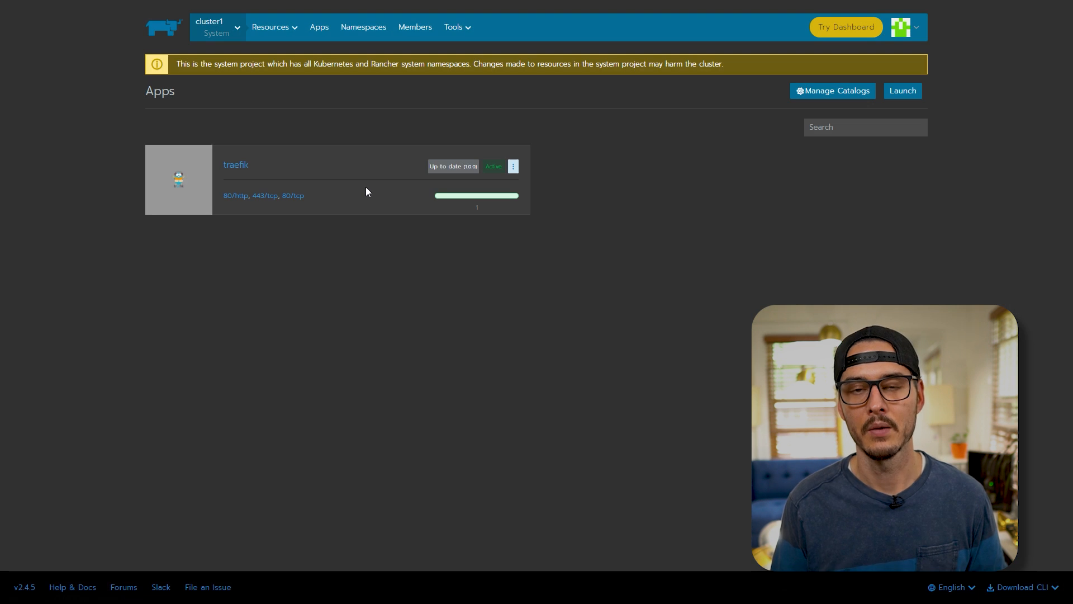
pyautogui.click(513, 167)
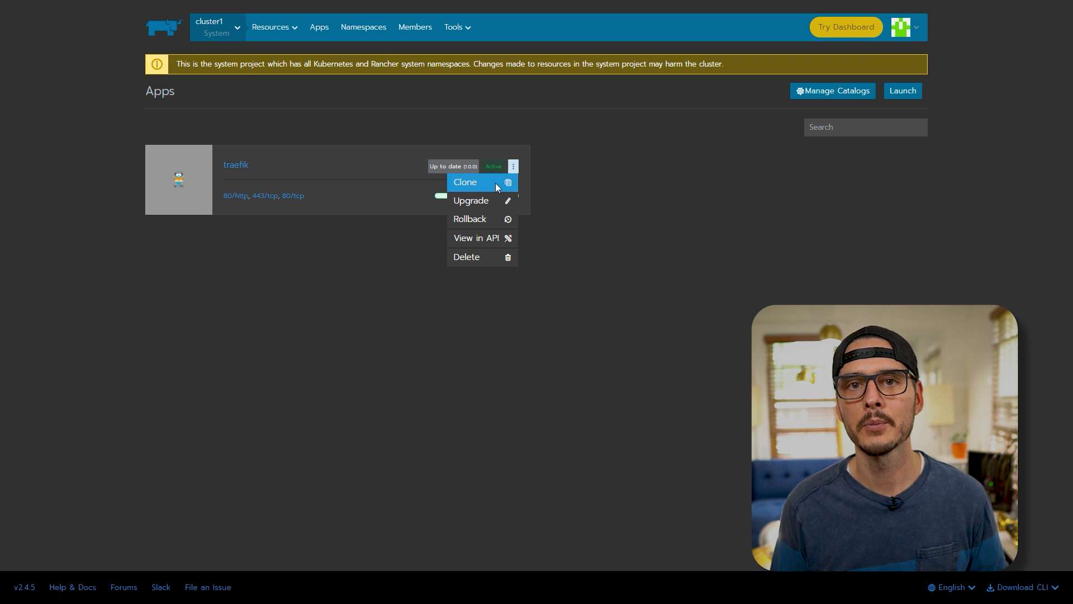
pyautogui.click(471, 200)
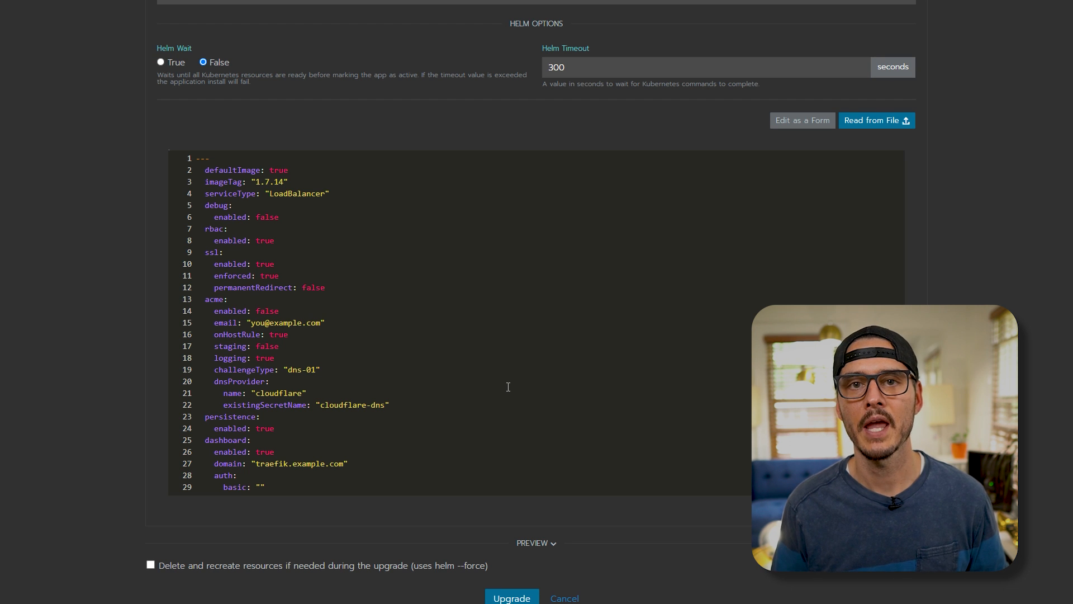
pyautogui.moveTo(445, 295)
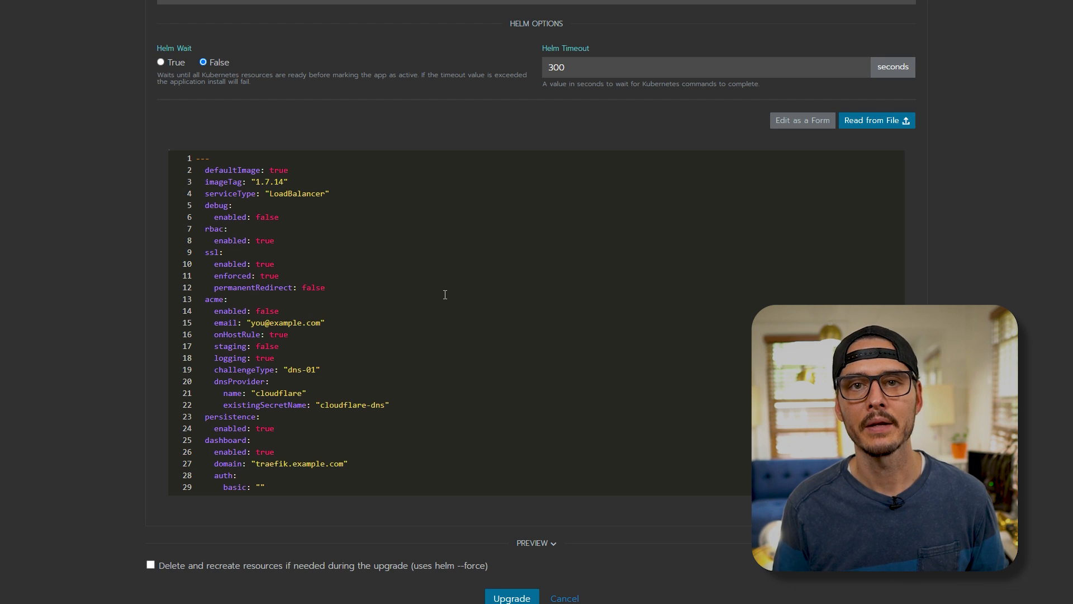
pyautogui.write('insecureSkipVerify: true')
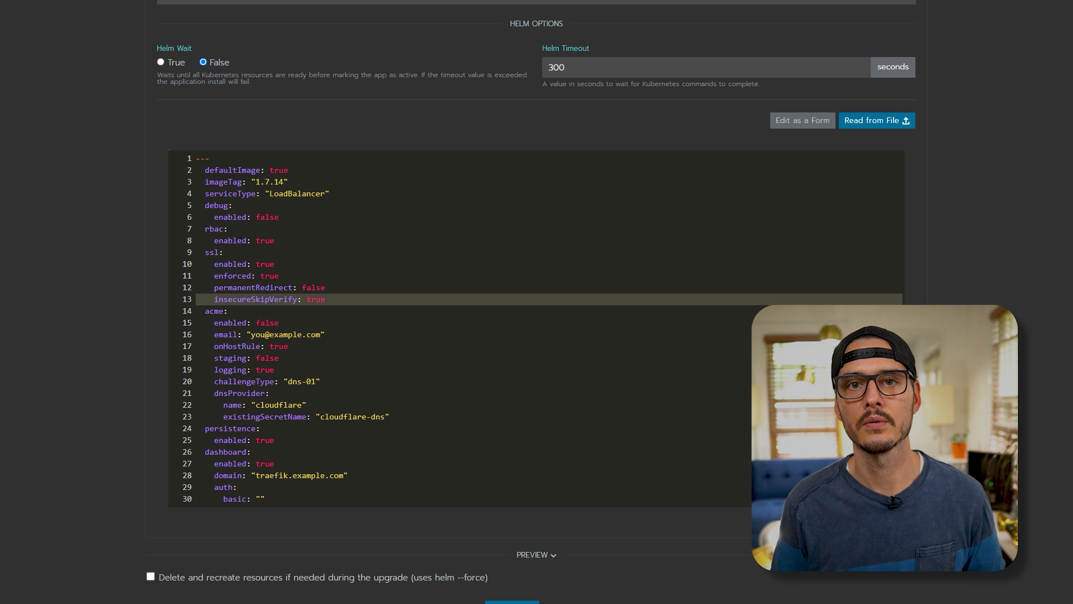
pyautogui.scroll(-3)
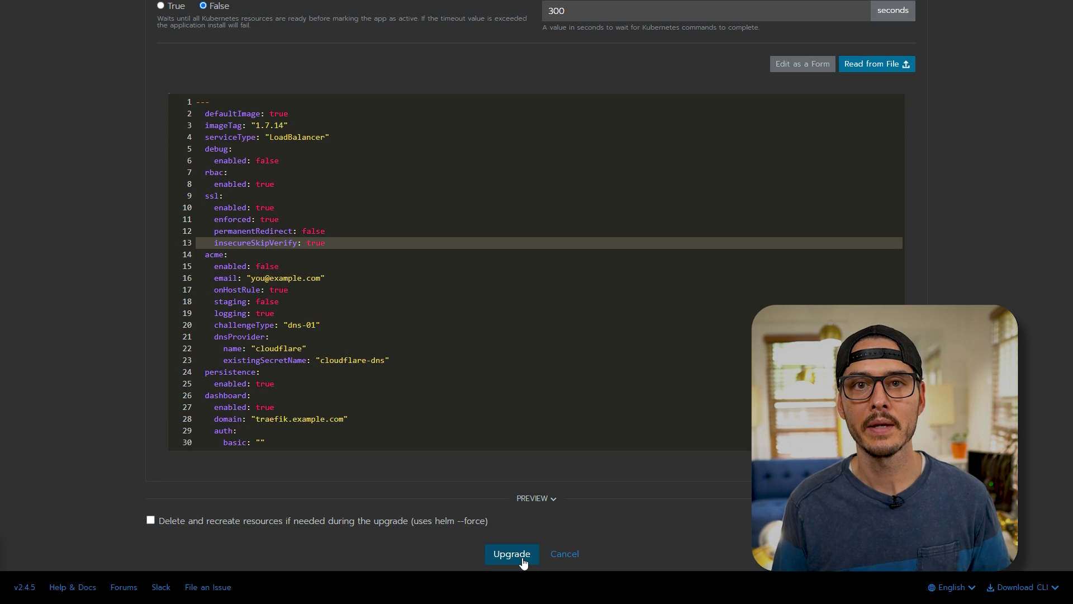
pyautogui.click(512, 554)
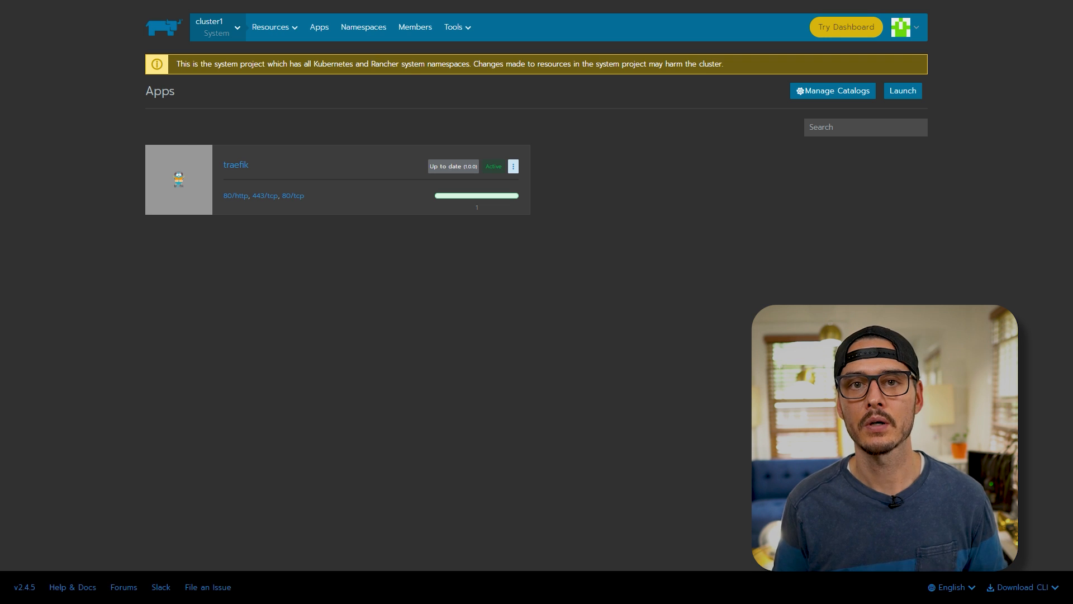
# - Switch from the System project back to cluster1's Default project
pyautogui.click(215, 27)
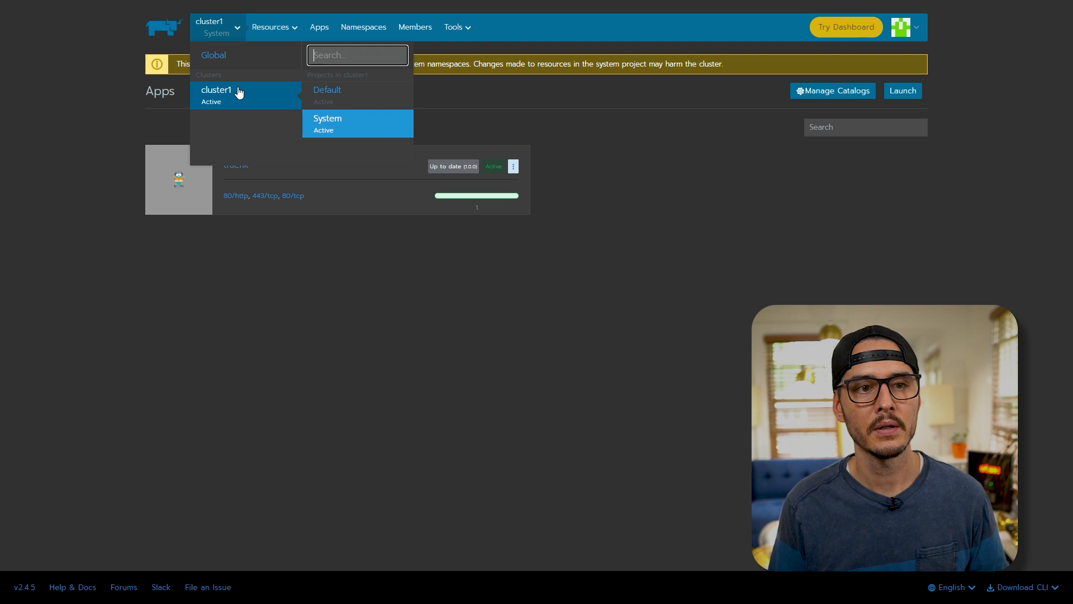
pyautogui.click(327, 90)
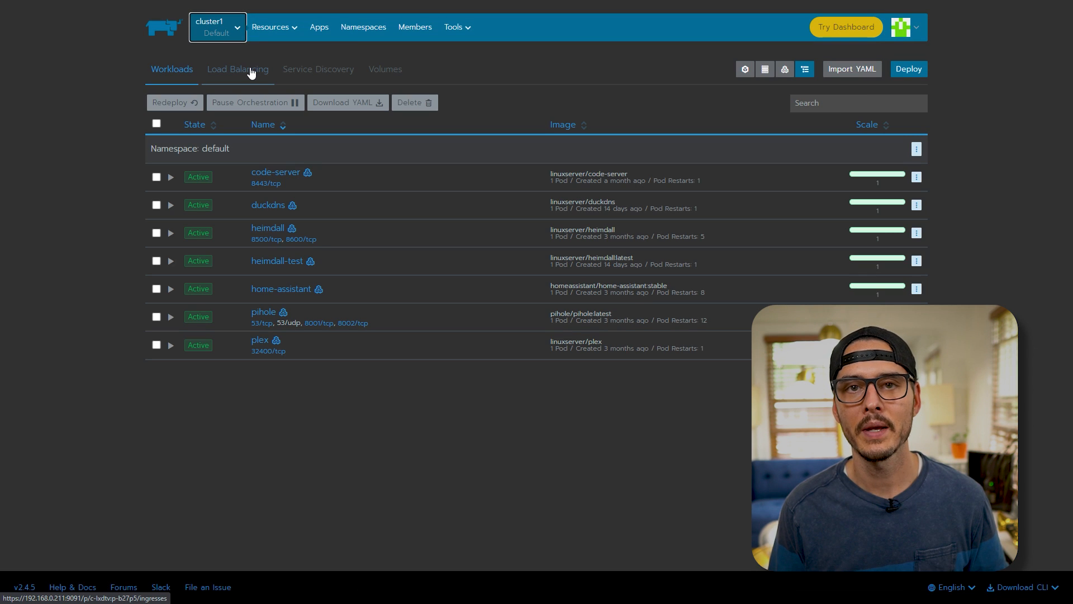
# - Draft ingress rancher-ui with request host rancher.example.com and no workload target row
pyautogui.click(238, 69)
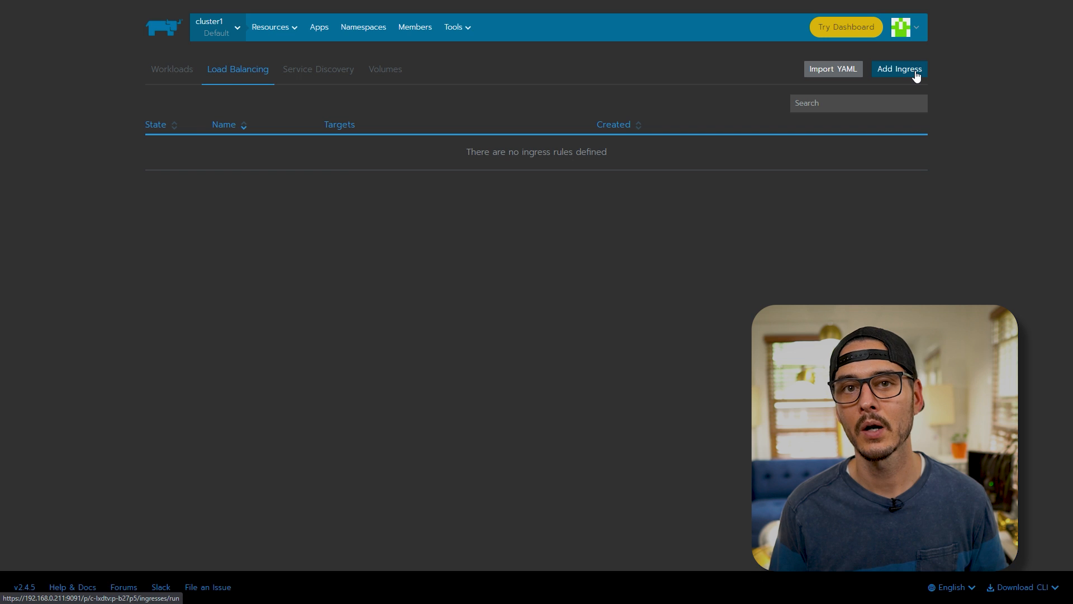
pyautogui.click(898, 68)
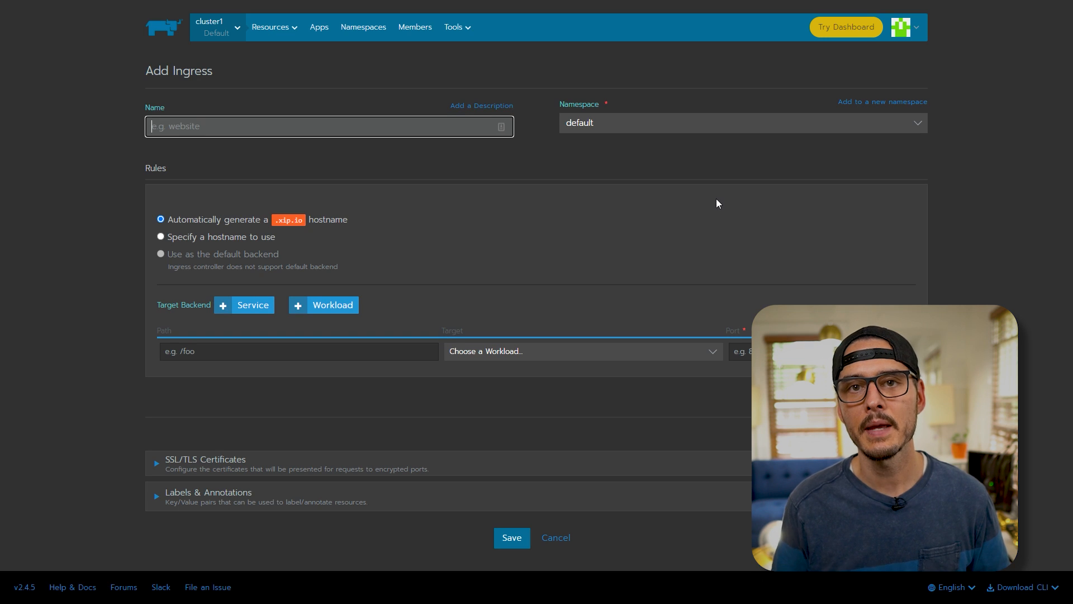
pyautogui.write('rancher-ui')
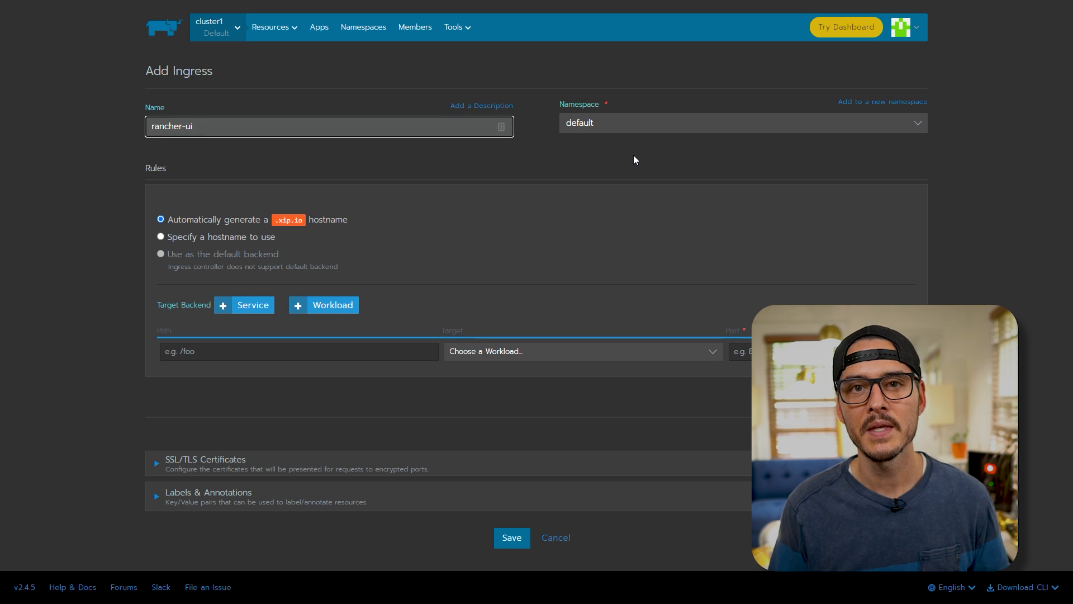
pyautogui.click(161, 236)
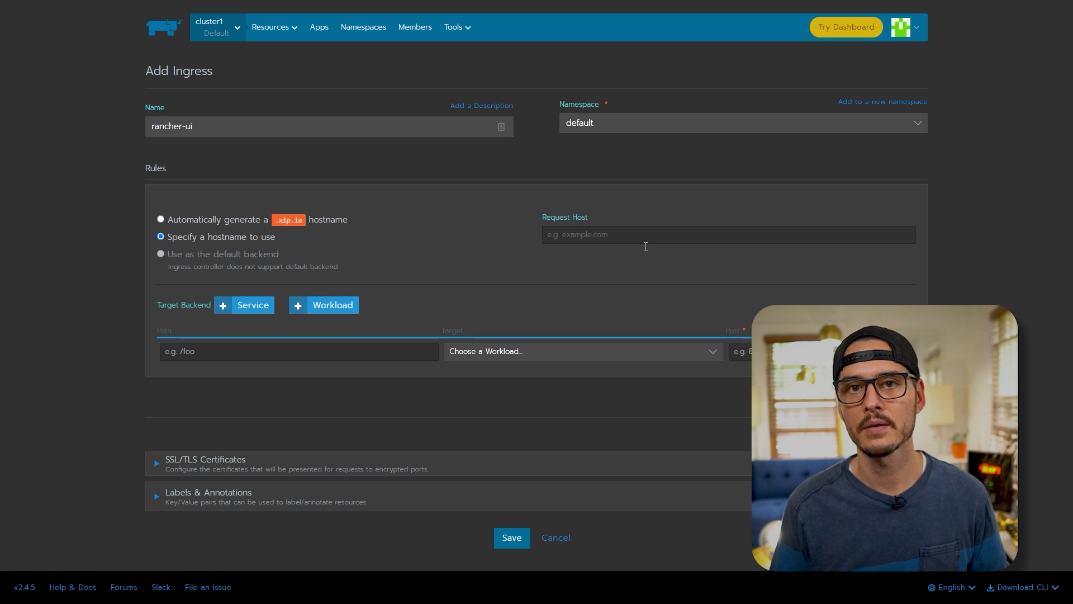
pyautogui.write('rancher.example.com')
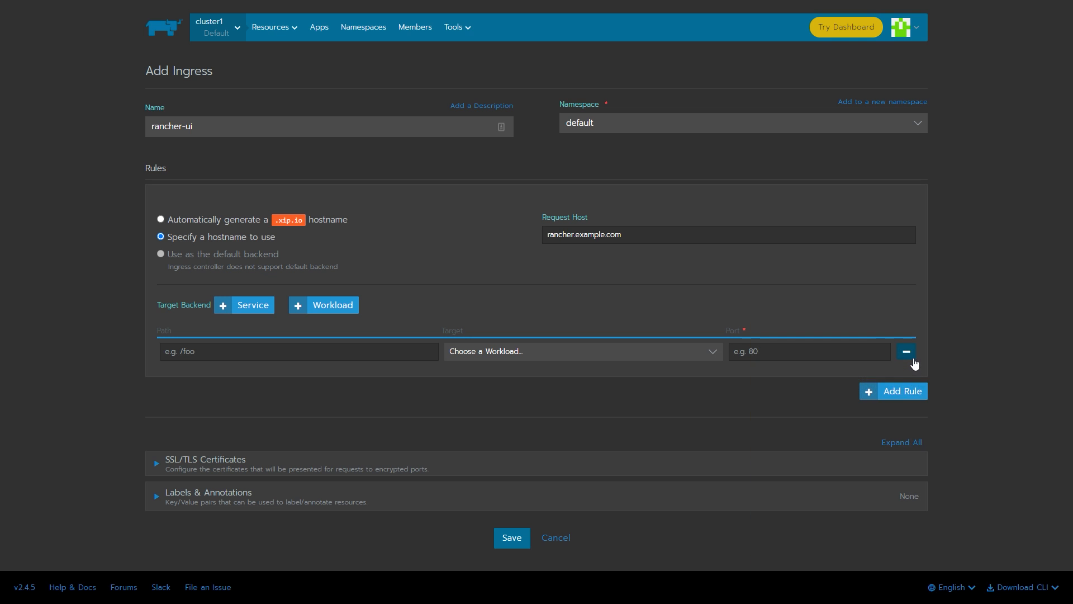
pyautogui.click(905, 351)
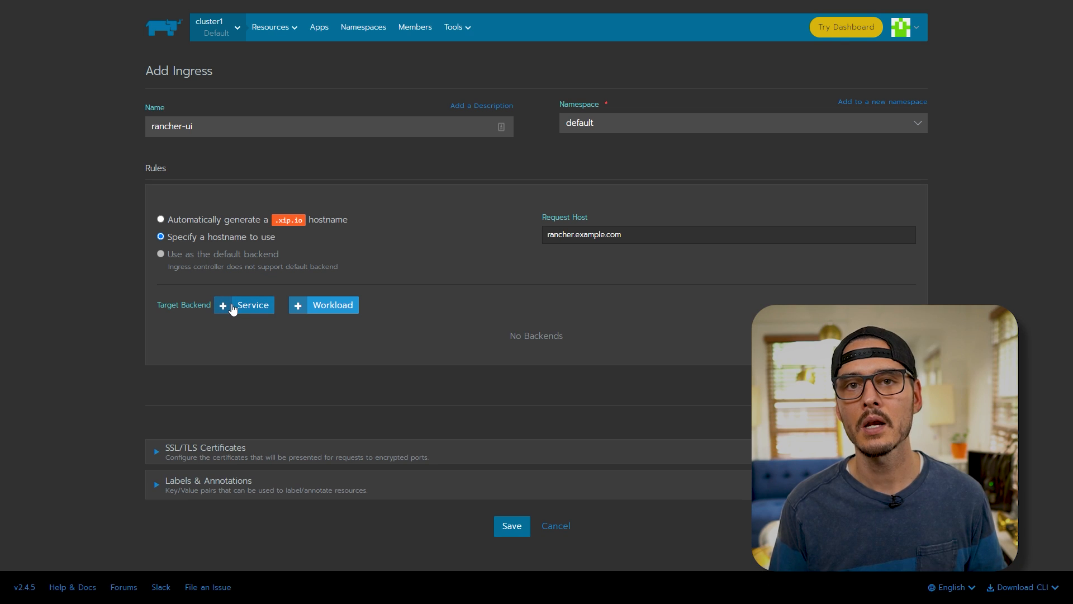
# - Set the rancher-ui service and its port as the ingress backend
pyautogui.click(244, 304)
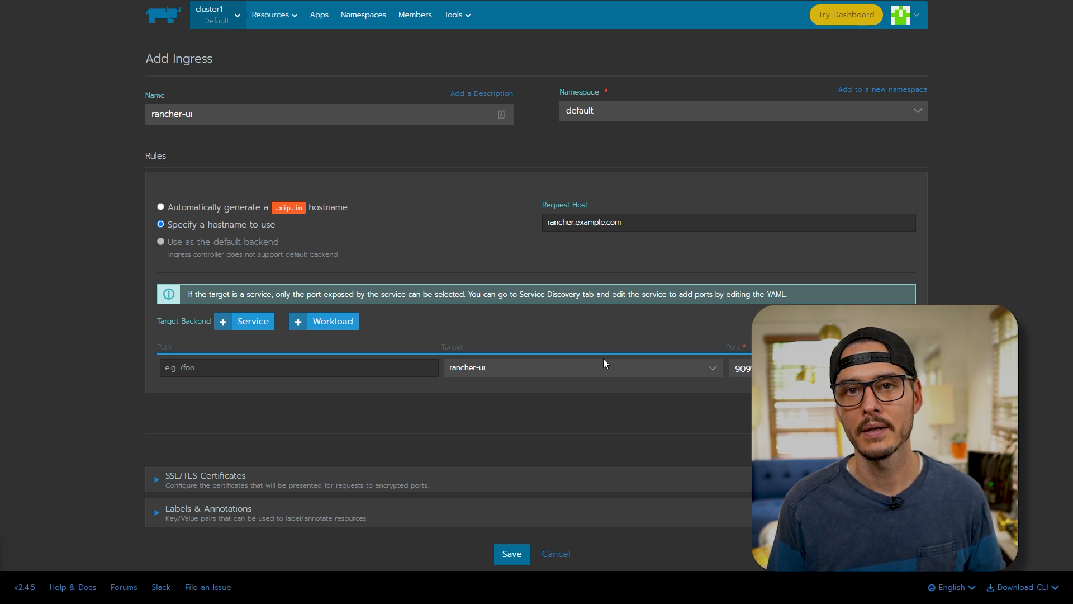
pyautogui.moveTo(469, 515)
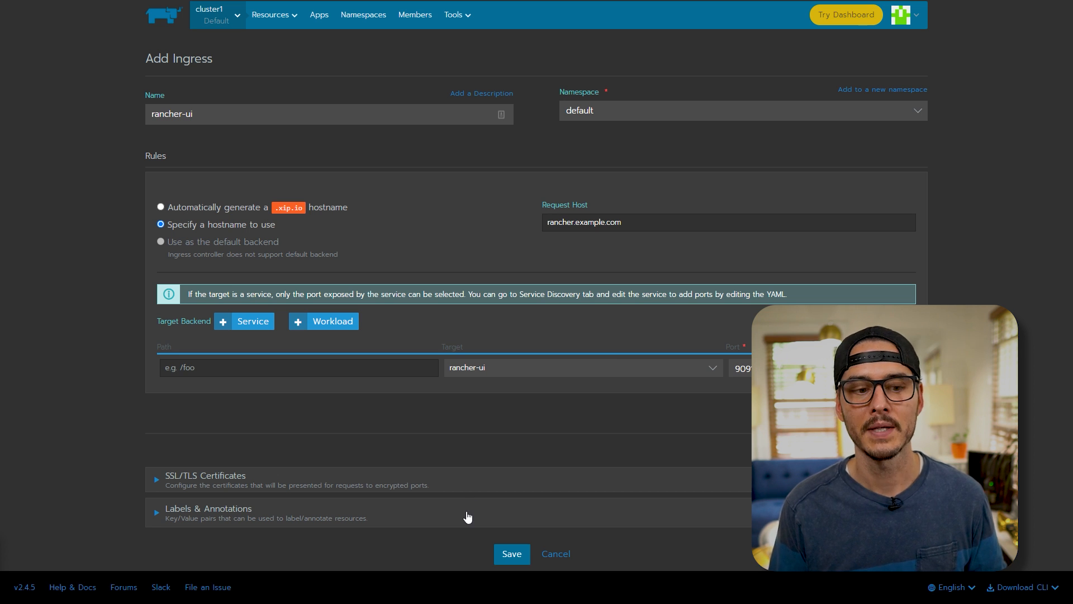
# - Annotate the ingress with ingress.kubernetes.io/protocol set to https
pyautogui.click(208, 508)
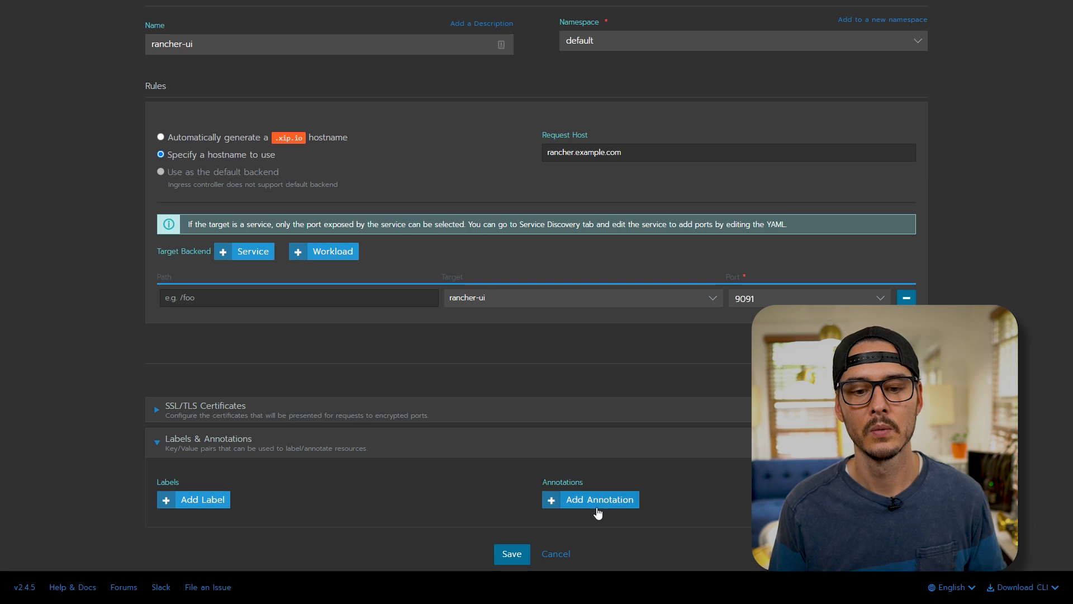
pyautogui.click(599, 500)
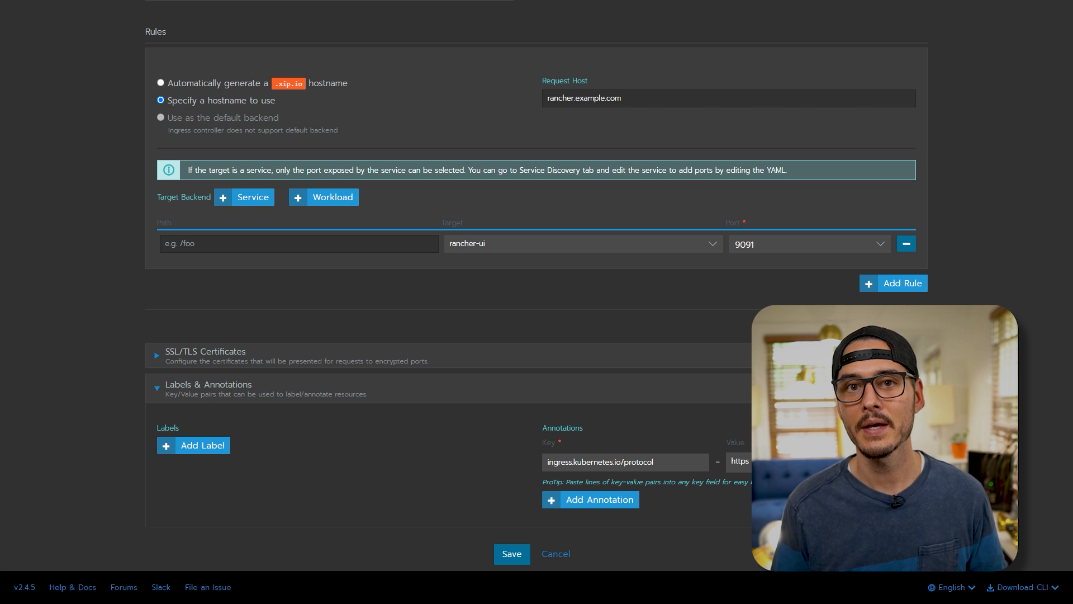
pyautogui.moveTo(509, 376)
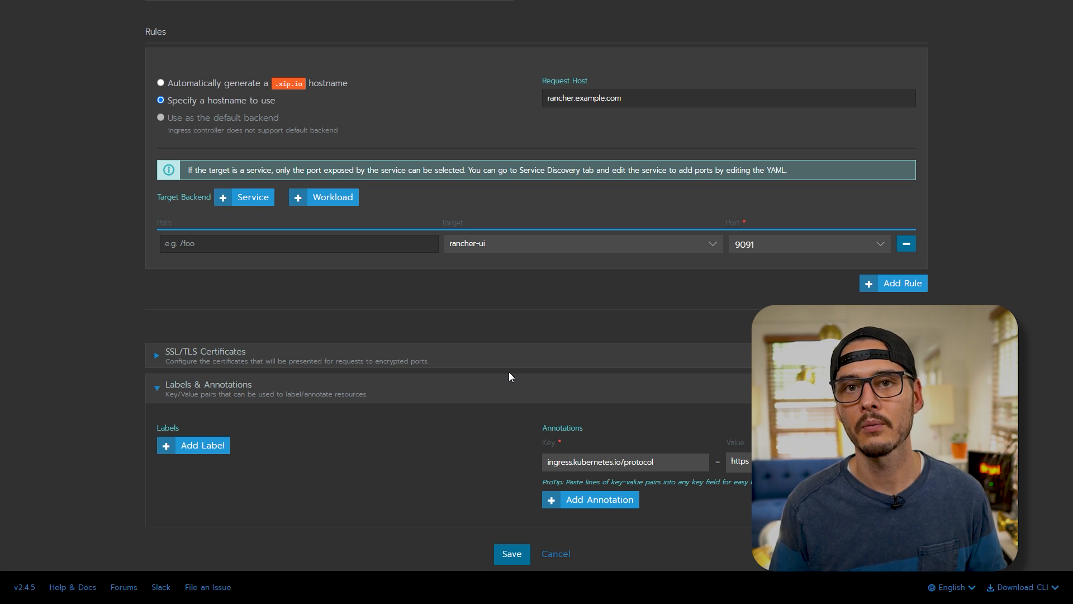
pyautogui.moveTo(494, 462)
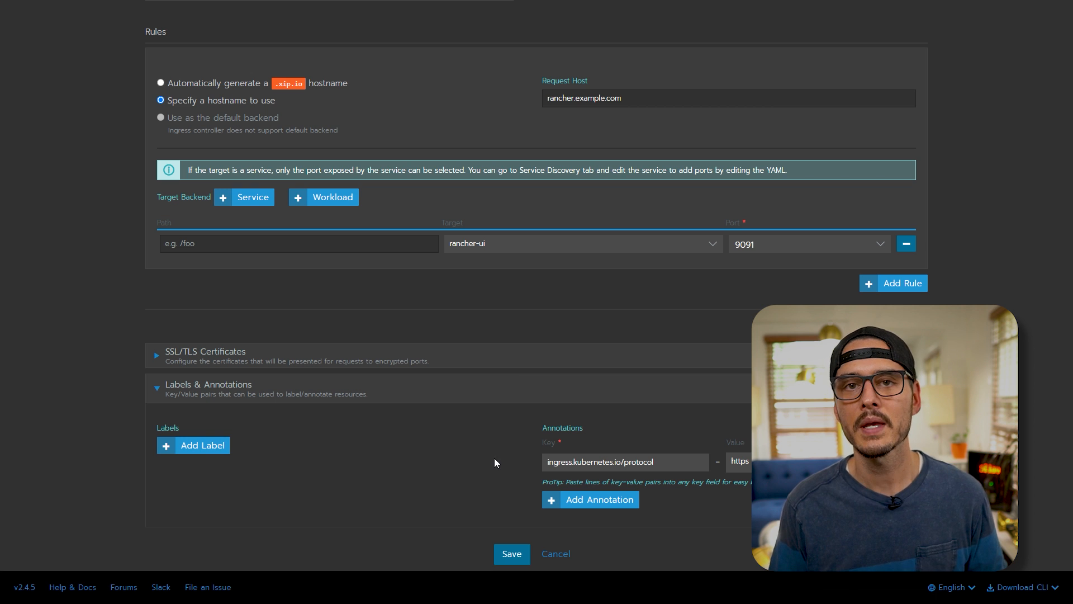
pyautogui.click(512, 554)
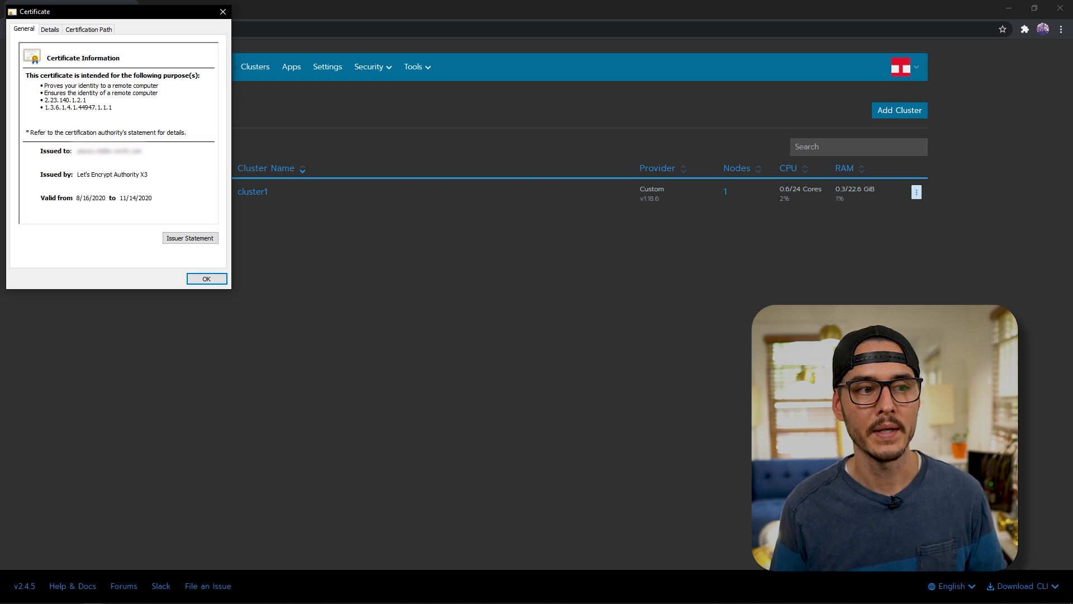
pyautogui.moveTo(107, 178)
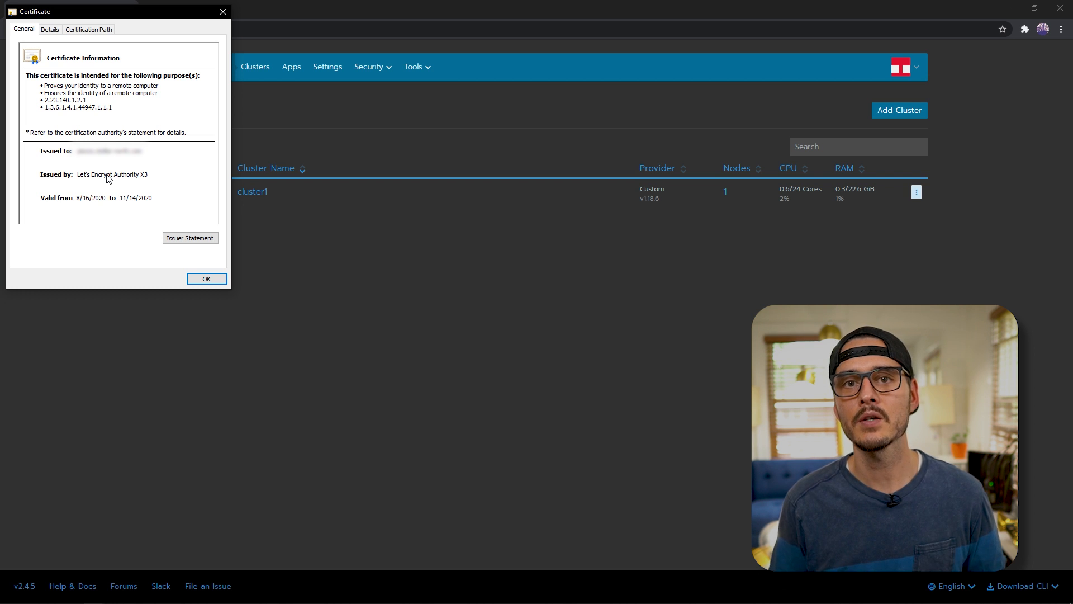
pyautogui.moveTo(152, 260)
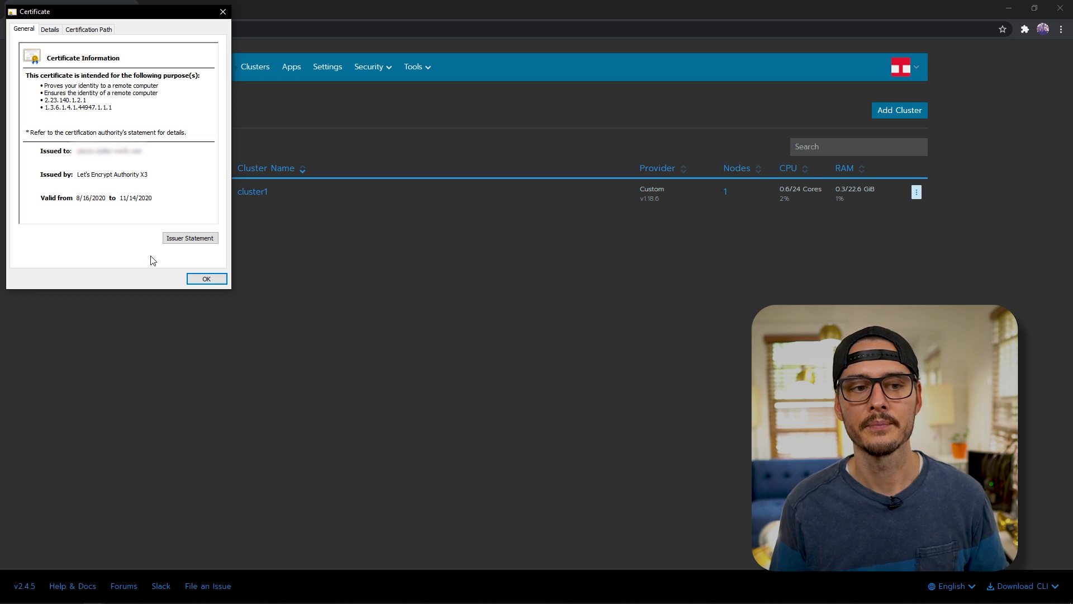
# - Close the certificate details and go to Security > Authentication
pyautogui.click(212, 27)
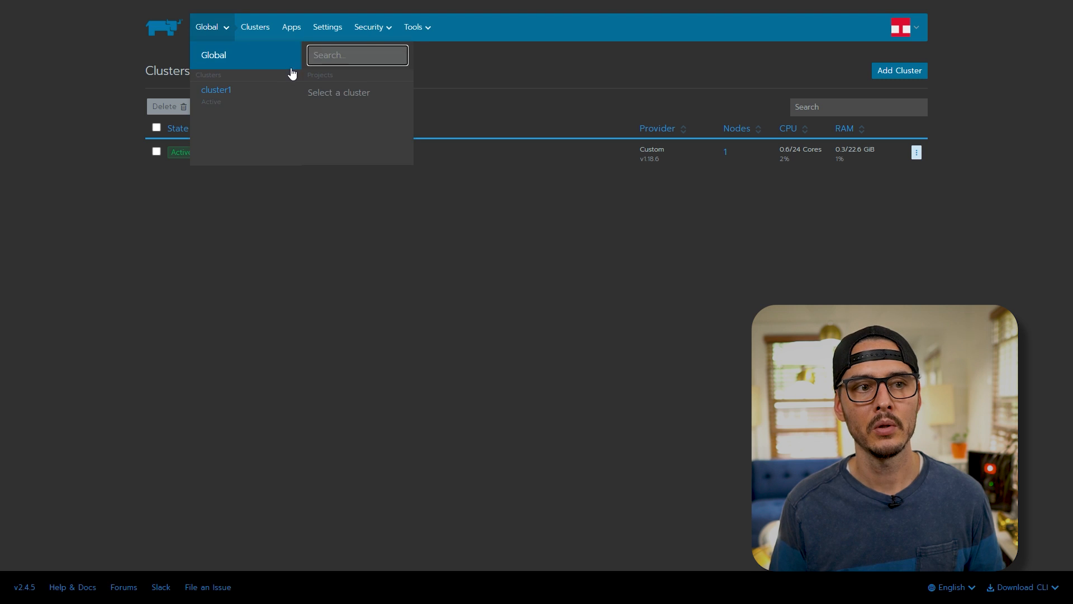
pyautogui.click(369, 27)
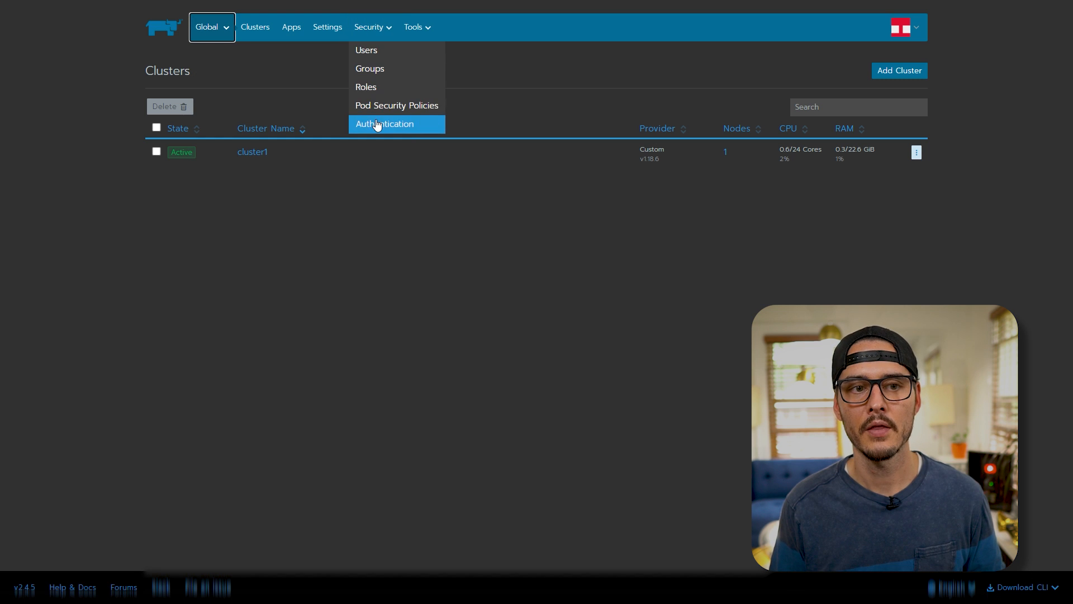
pyautogui.click(385, 124)
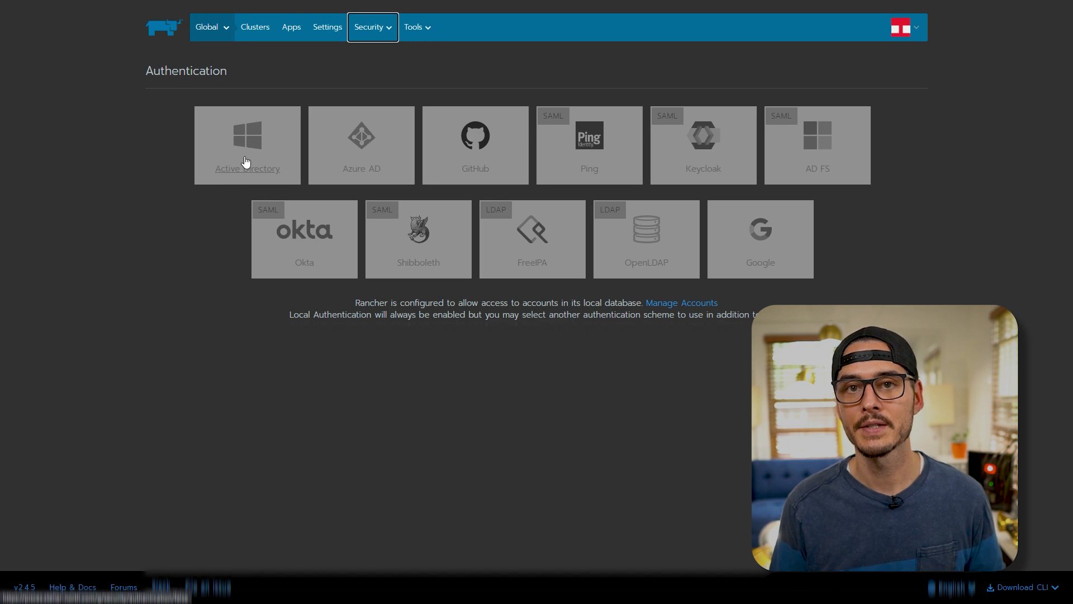
# - Preview each provider: Active Directory, Azure AD, GitHub, Ping, Keycloak, Okta, Shibboleth, FreeIPA, OpenLDAP, Google
pyautogui.click(247, 144)
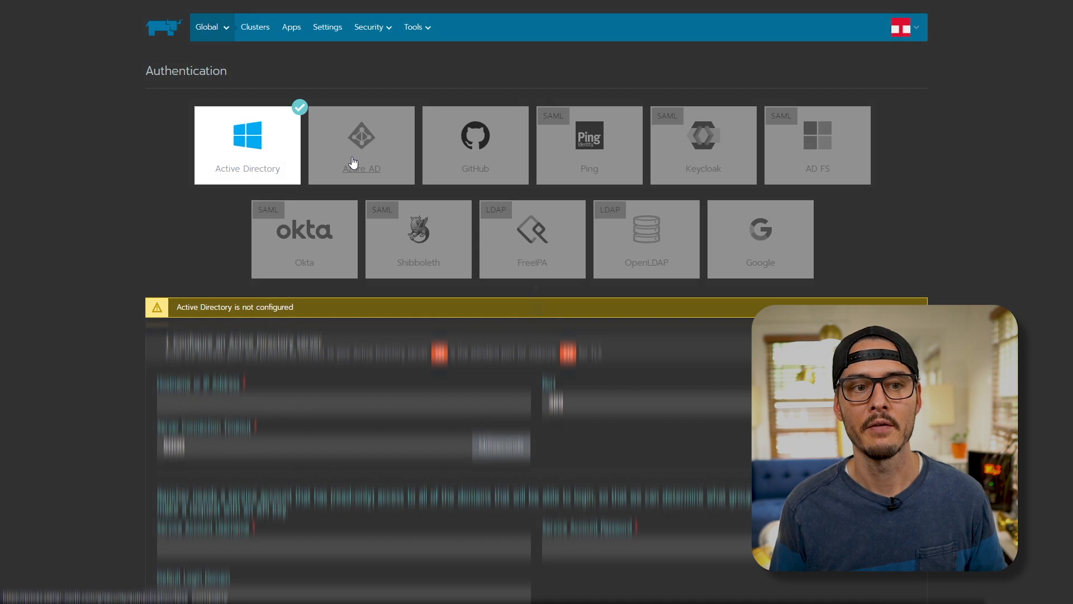
pyautogui.click(361, 144)
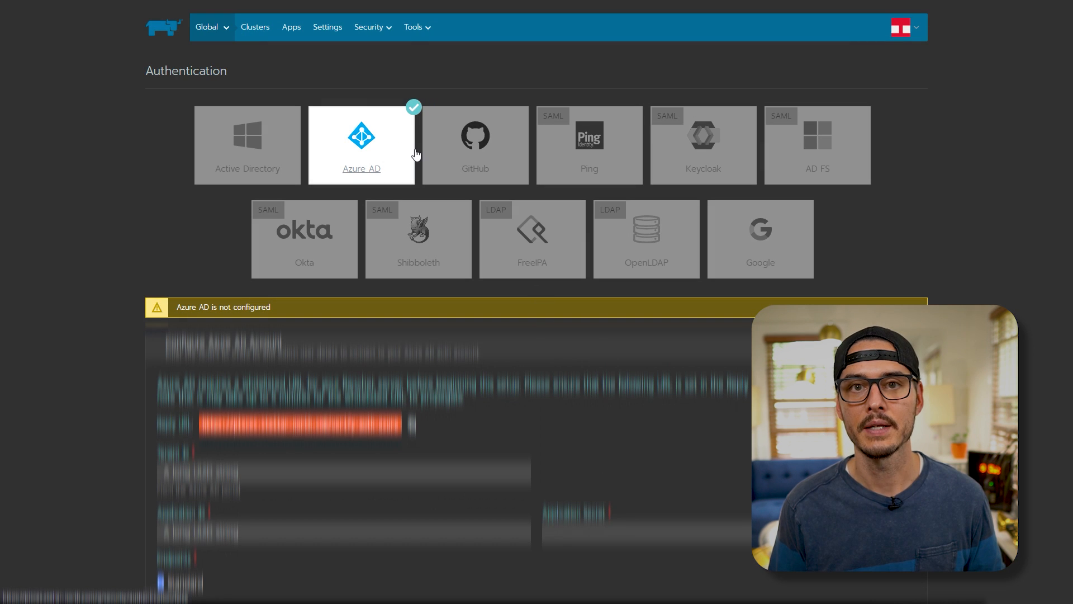
pyautogui.click(475, 143)
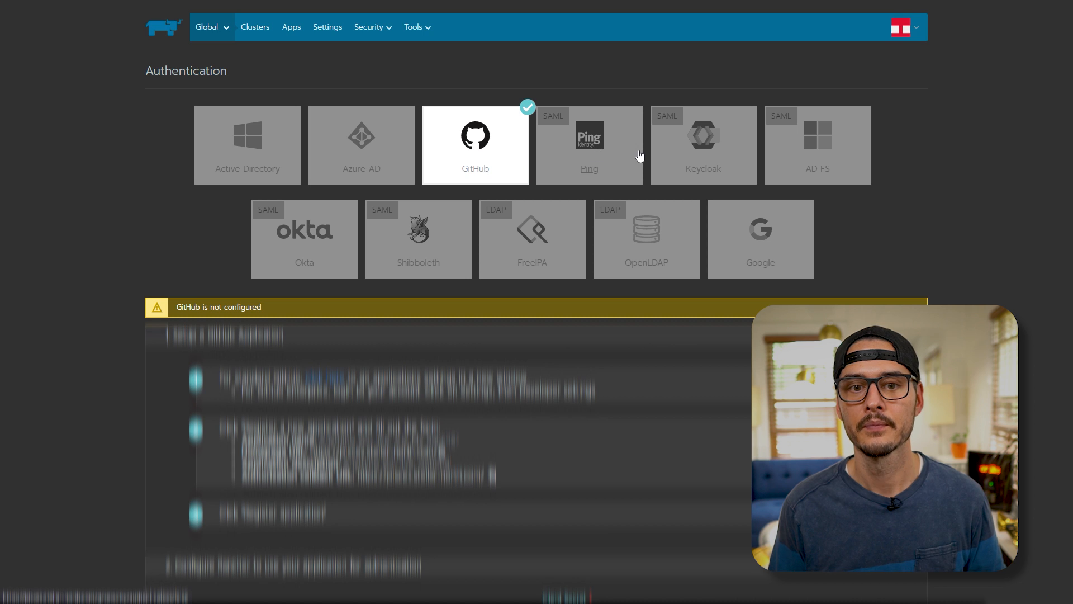
pyautogui.click(589, 144)
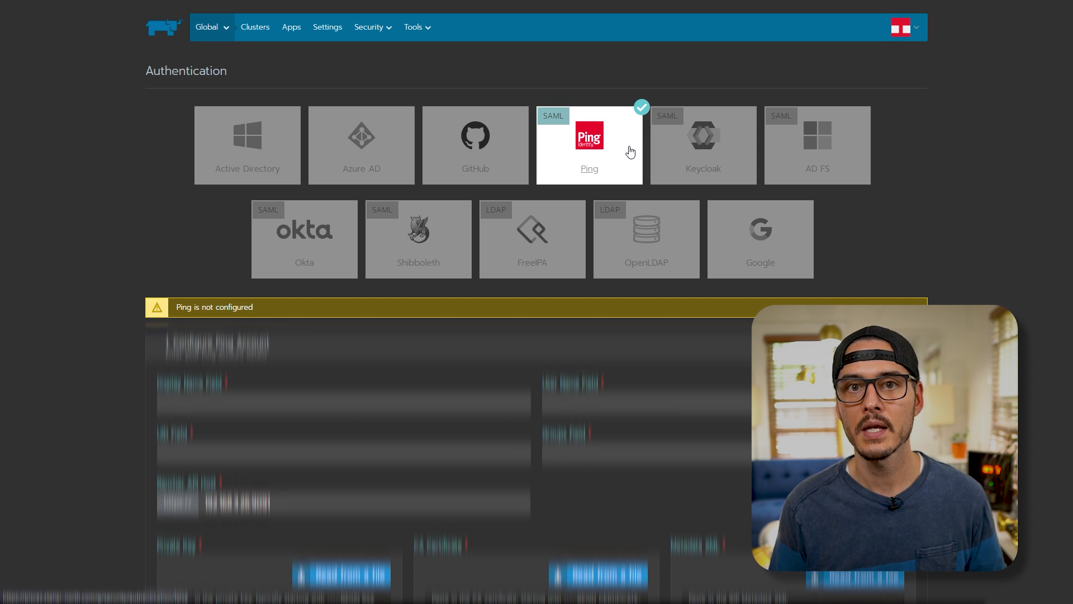
pyautogui.click(703, 145)
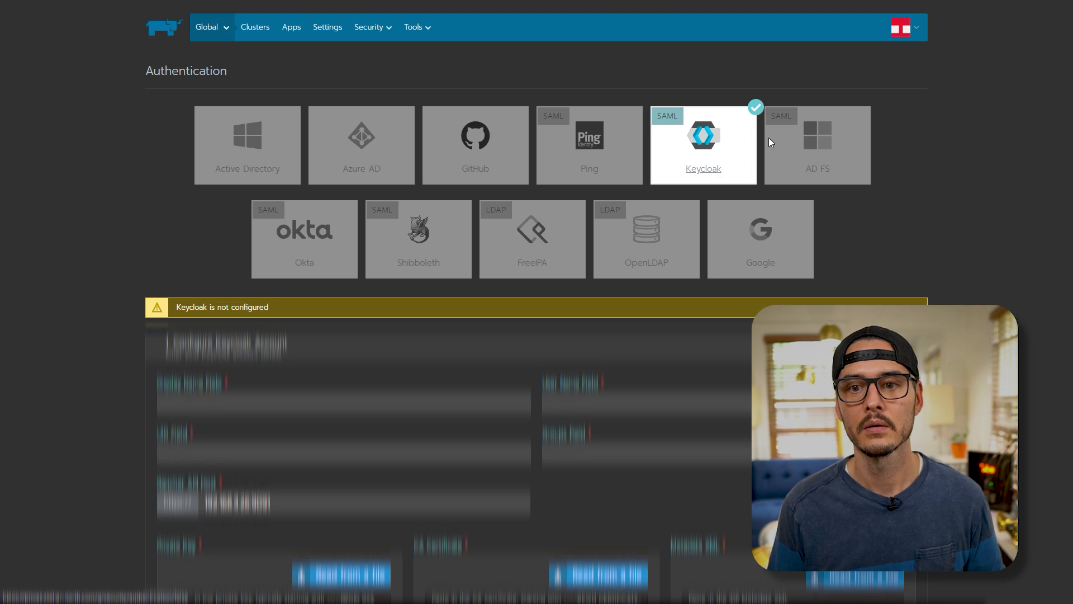
pyautogui.click(304, 238)
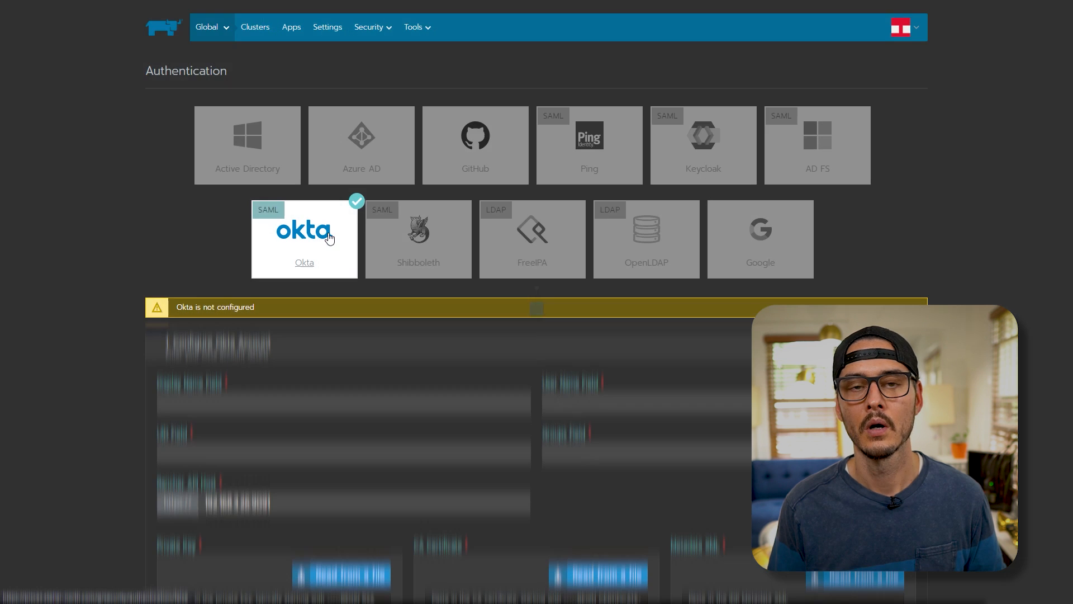
pyautogui.click(417, 238)
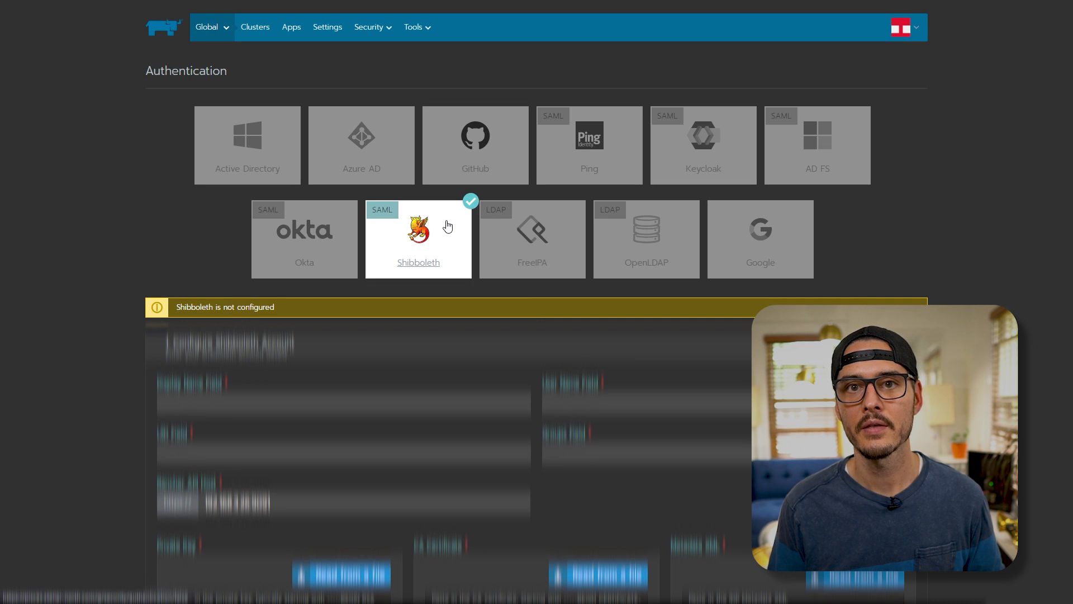
pyautogui.click(531, 238)
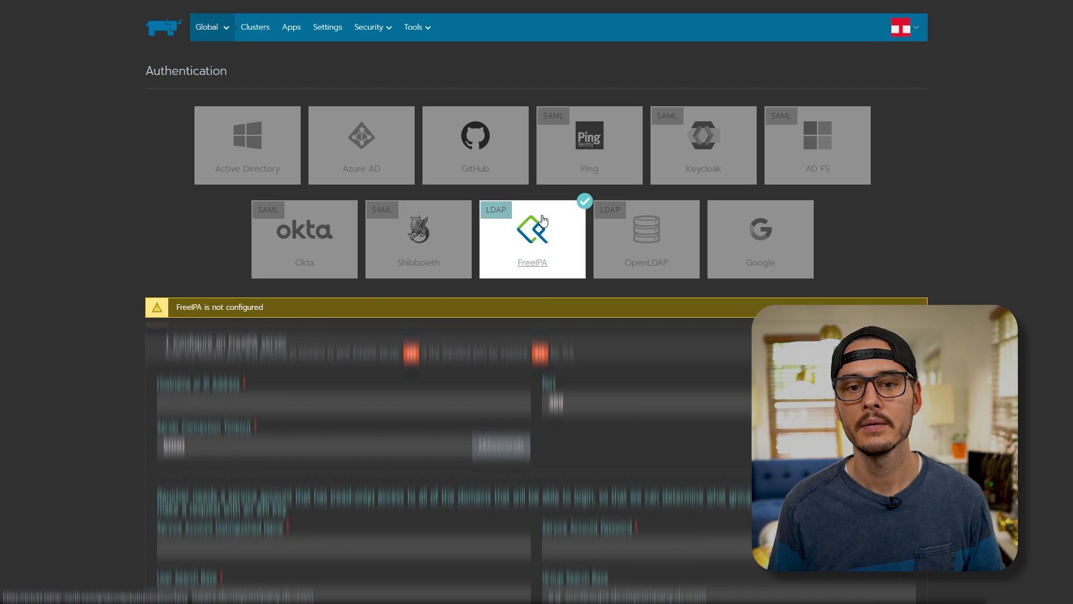
pyautogui.click(644, 238)
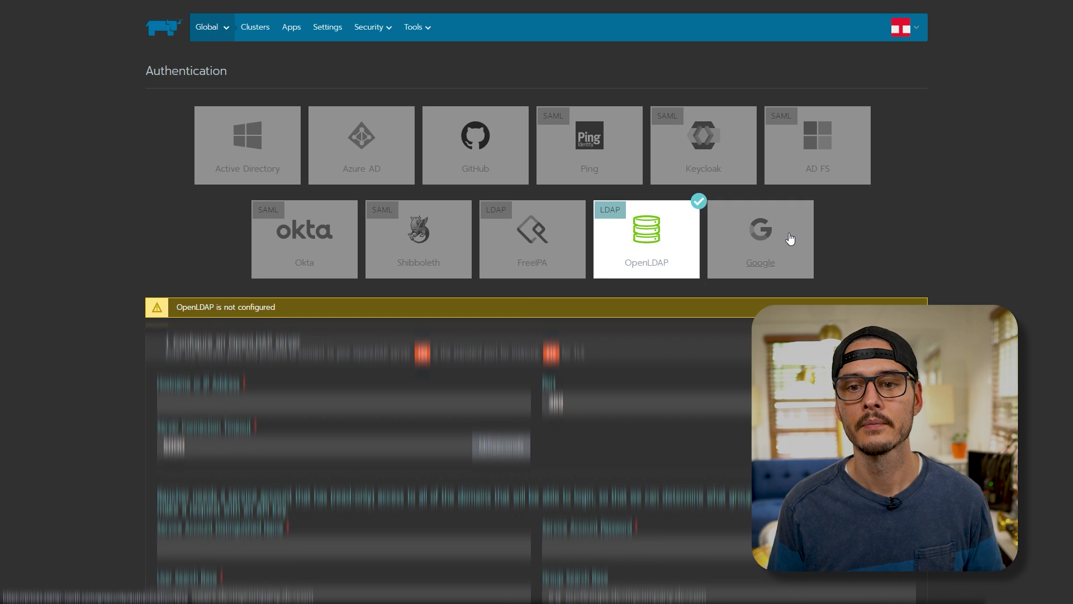
pyautogui.click(475, 144)
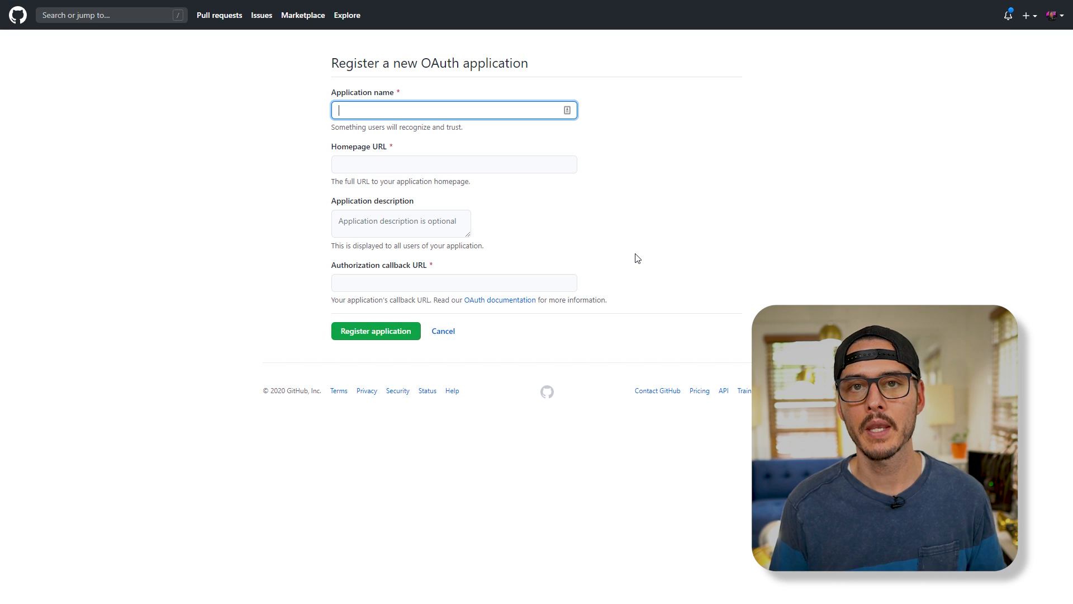
# - Register GitHub OAuth app 'rancher-ui' described as 'OAuth for my rancher server'
pyautogui.write('rancher-ui')
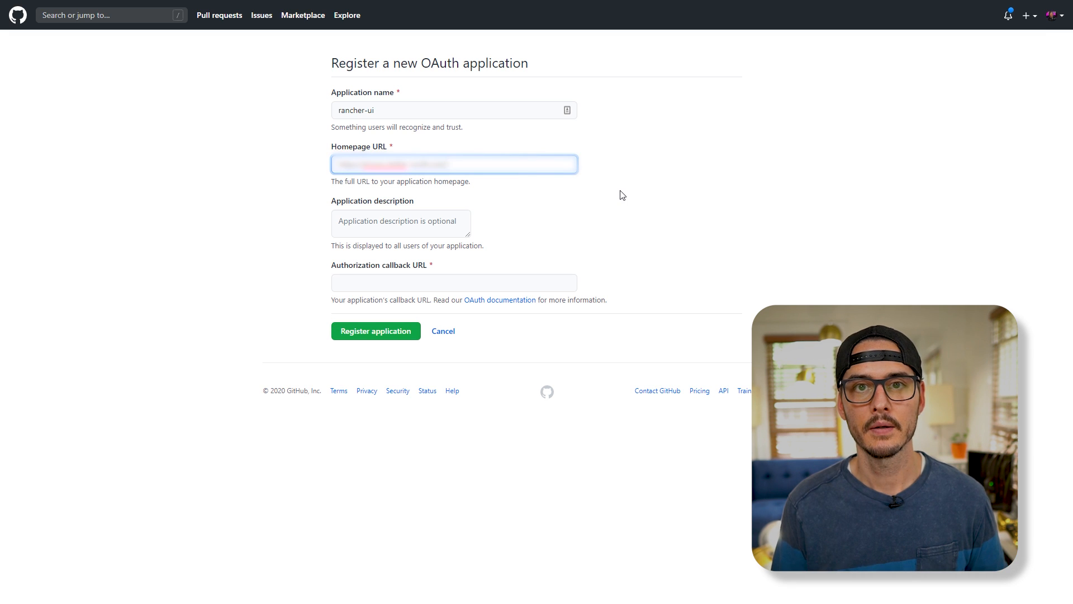
pyautogui.click(400, 222)
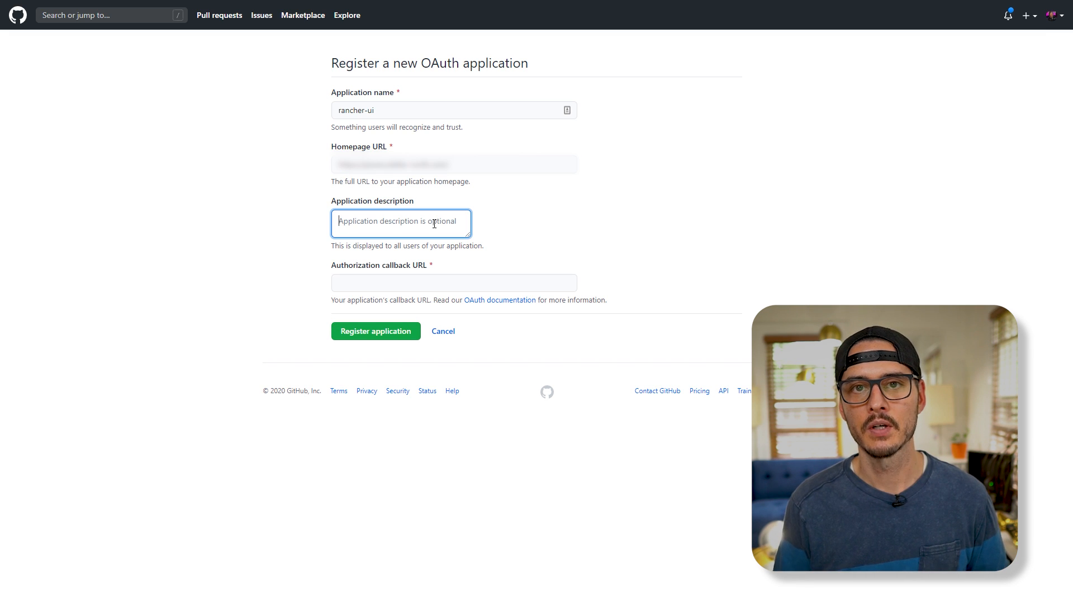
pyautogui.write('OAuth for my rancher server')
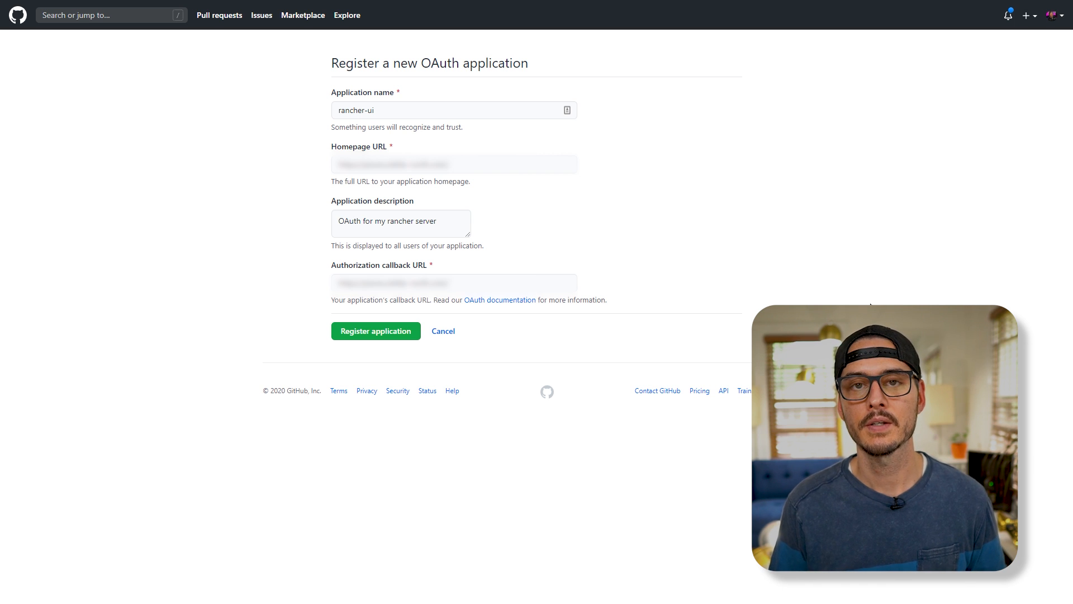
pyautogui.moveTo(394, 343)
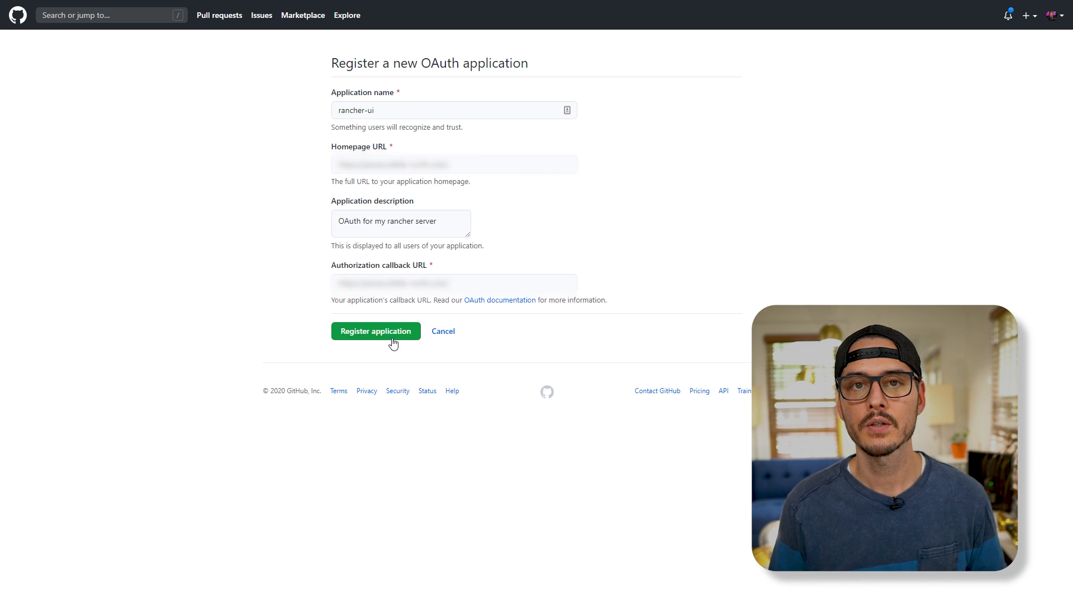
pyautogui.click(375, 330)
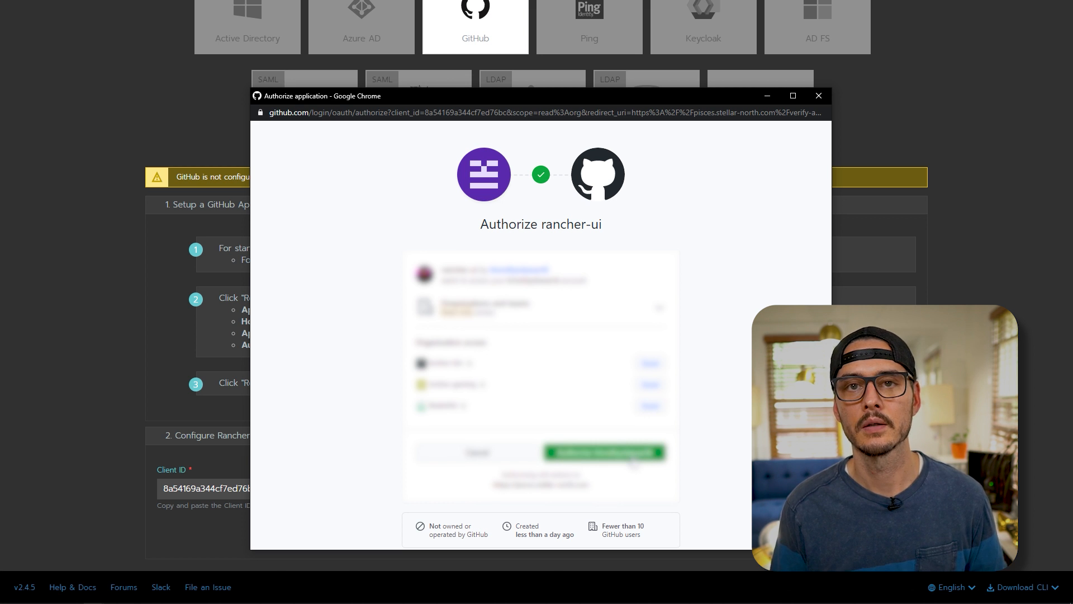
# - Authorize rancher-ui with the GitHub account, then bring up the avatar menu
pyautogui.click(604, 452)
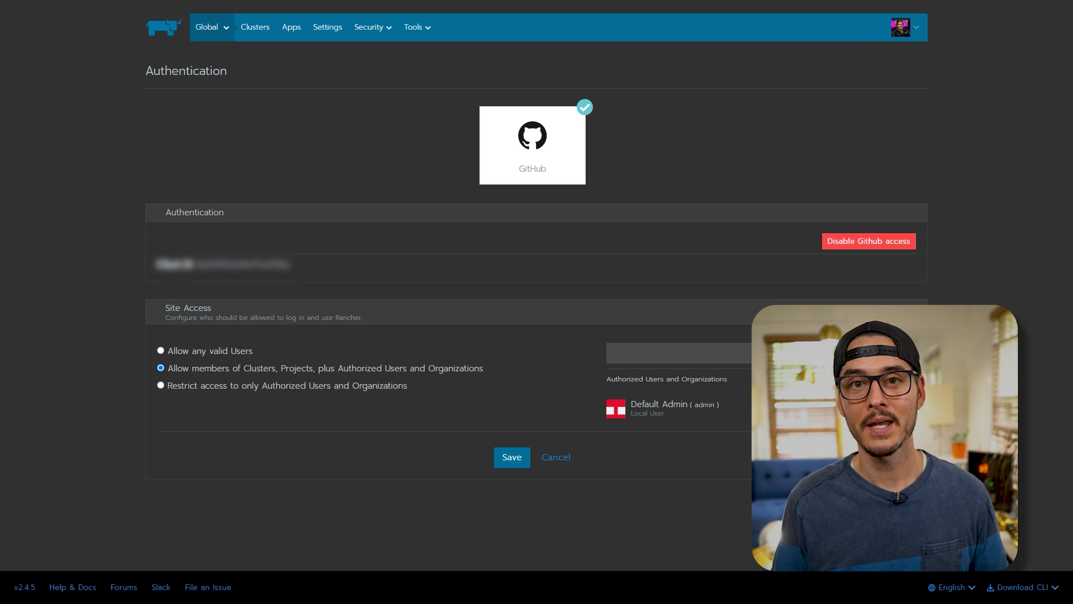
pyautogui.click(903, 27)
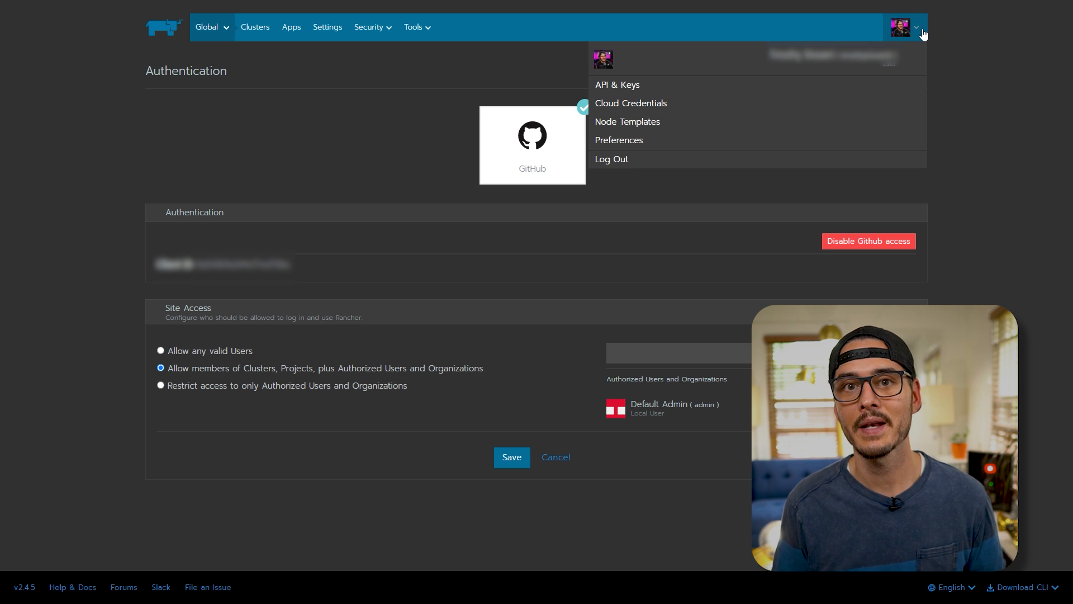
# - Log out, log back in with GitHub, and view the cluster1 dashboard
pyautogui.click(610, 159)
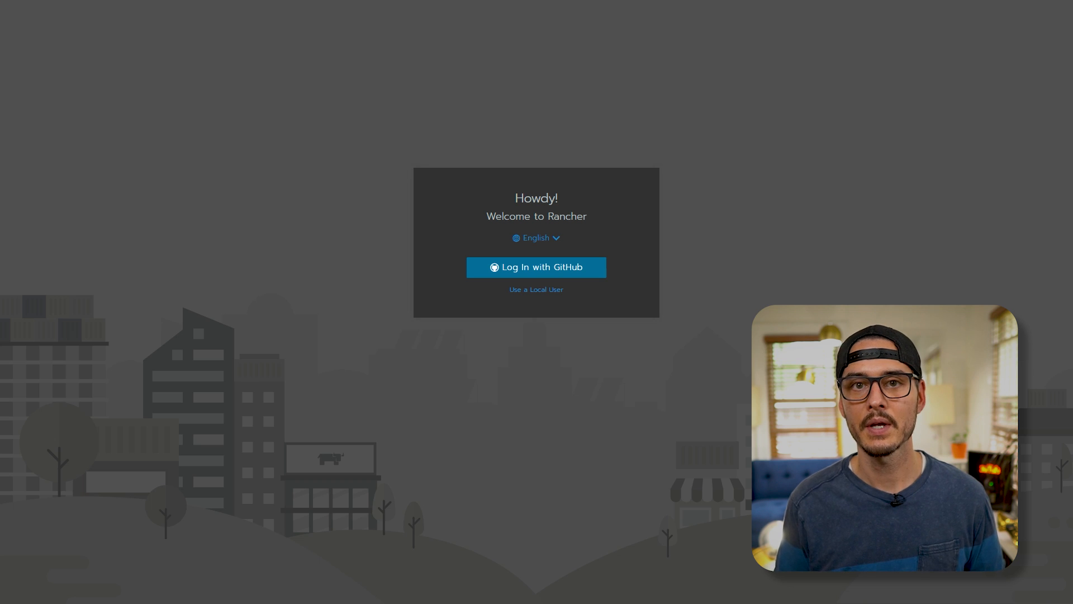
pyautogui.moveTo(588, 267)
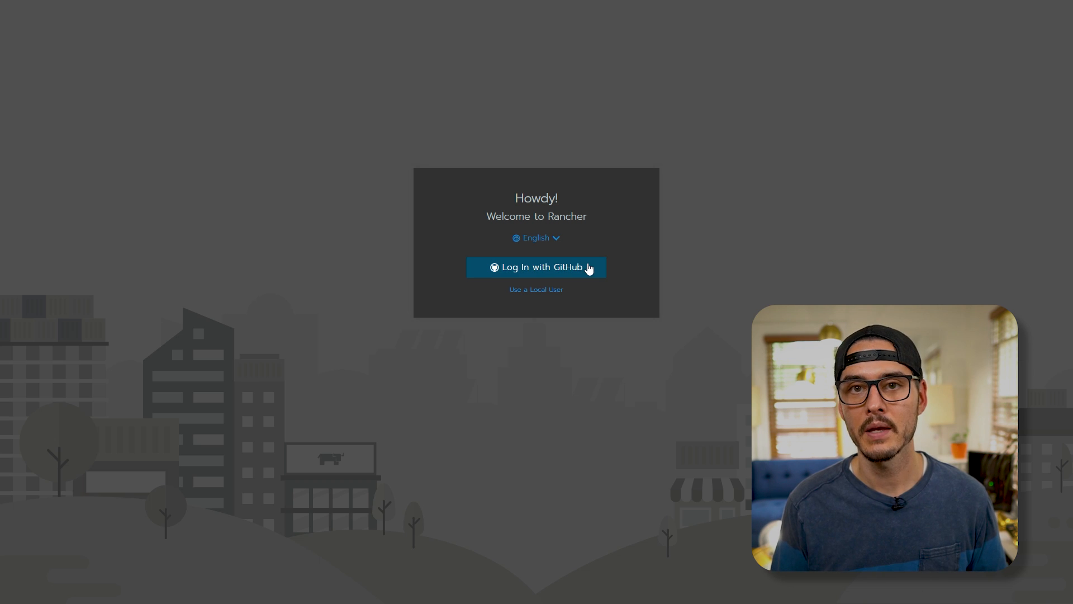
pyautogui.click(536, 267)
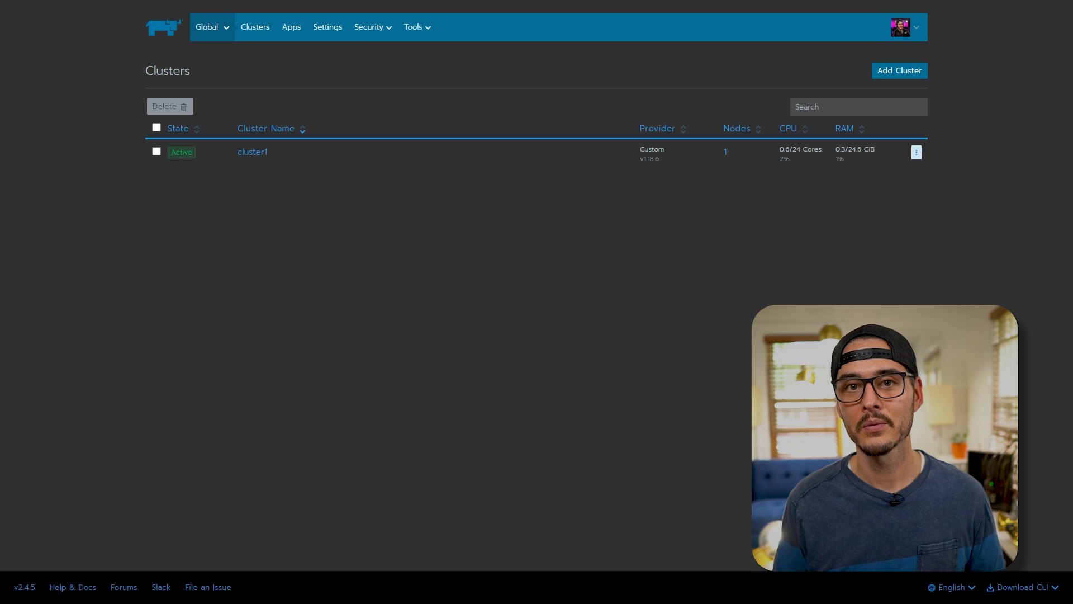
pyautogui.click(252, 152)
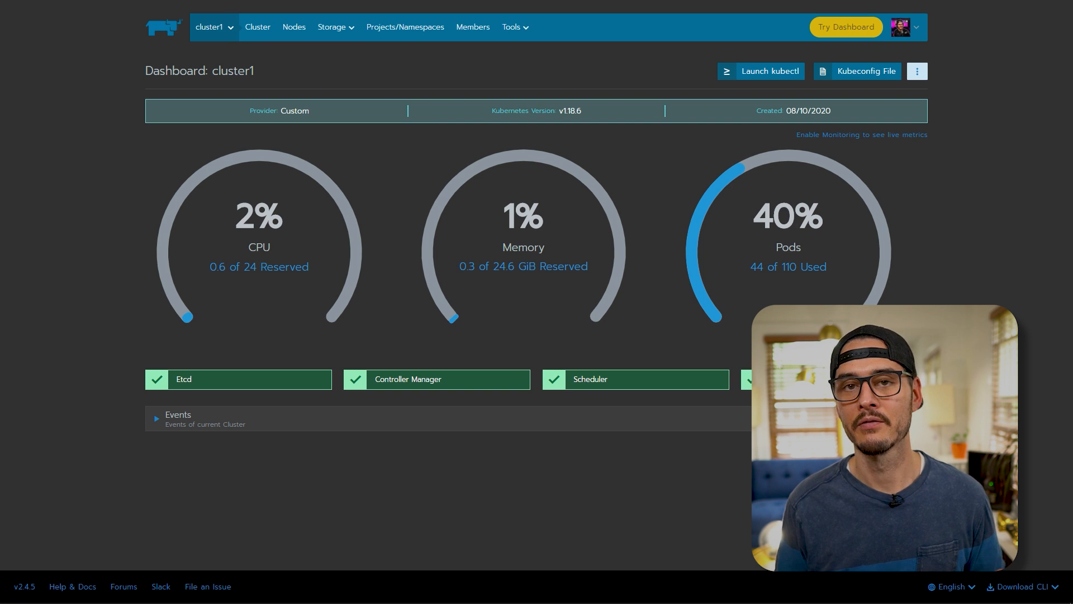